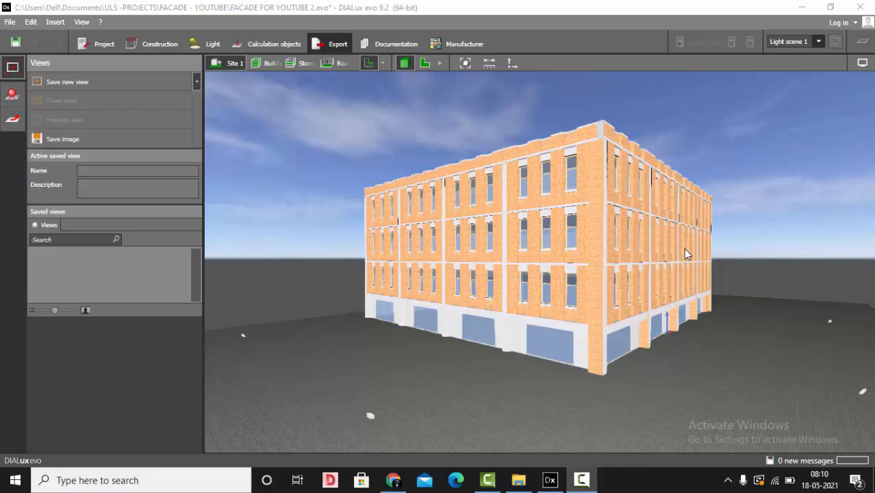
mouse_move(687, 259)
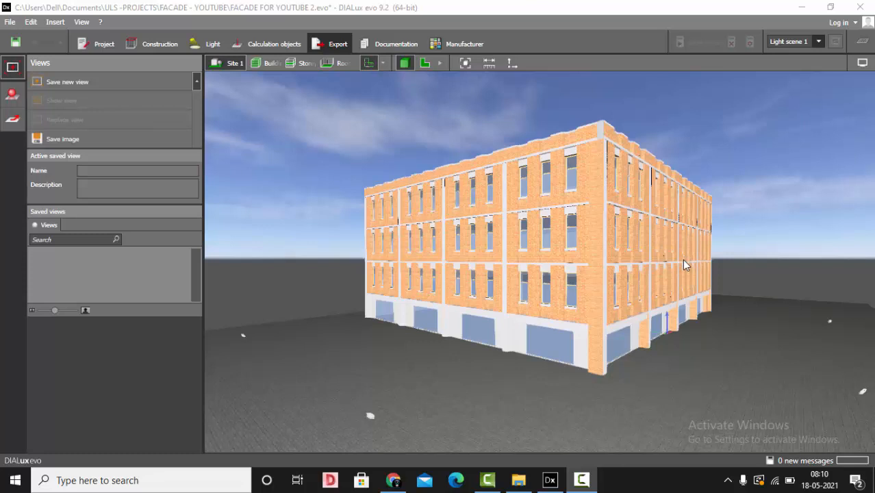
mouse_move(683, 269)
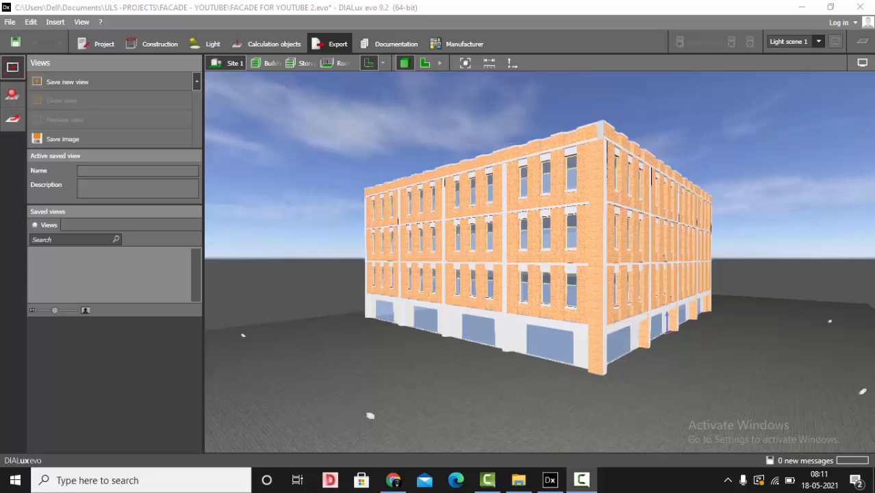
mouse_move(766, 226)
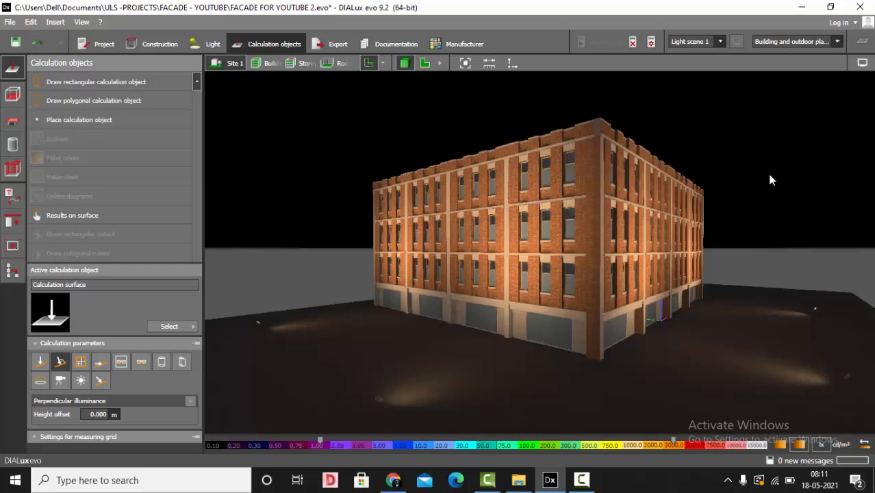
left_click(863, 63)
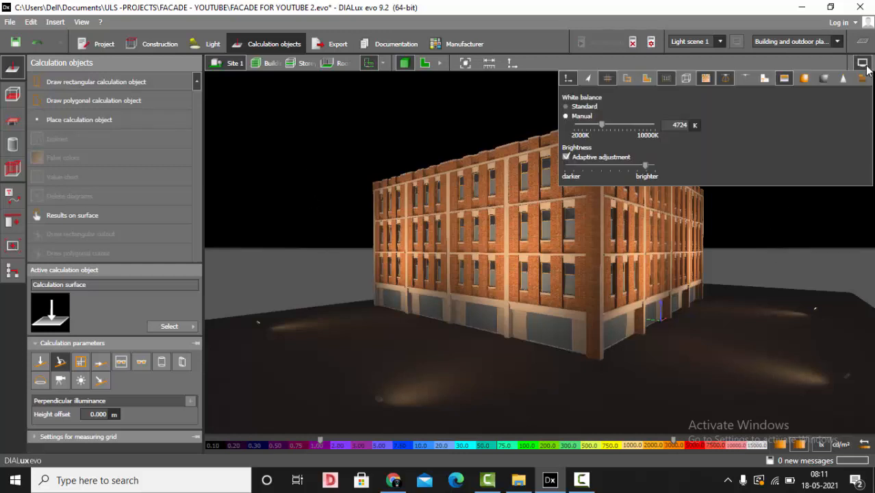
mouse_move(790, 88)
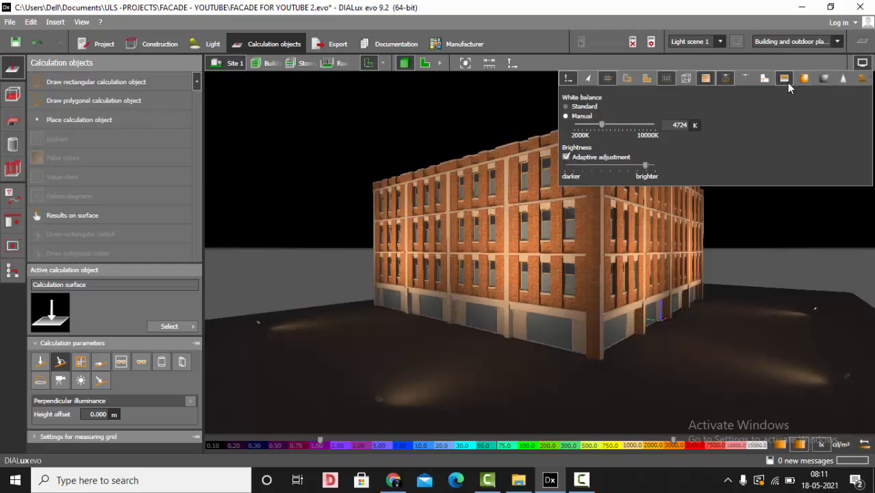
mouse_move(785, 78)
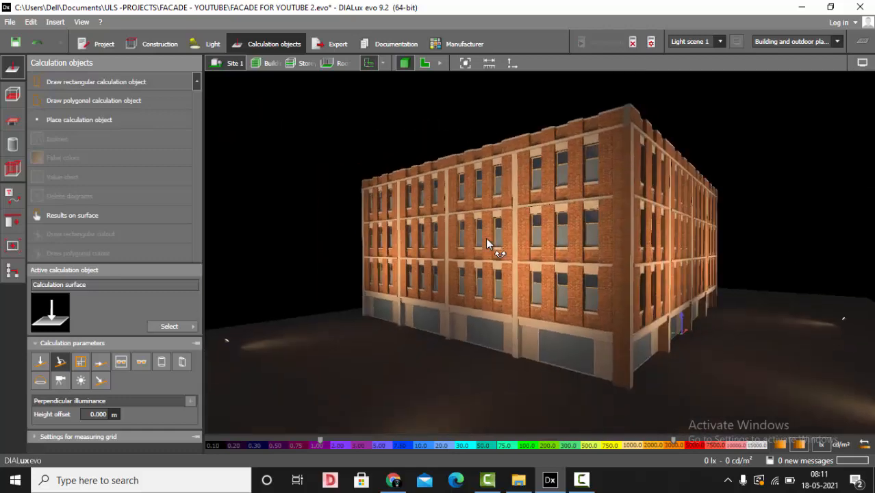
Orbit around the night-lit building, settling on a corner perspective
left_click_drag(490, 243, 500, 243)
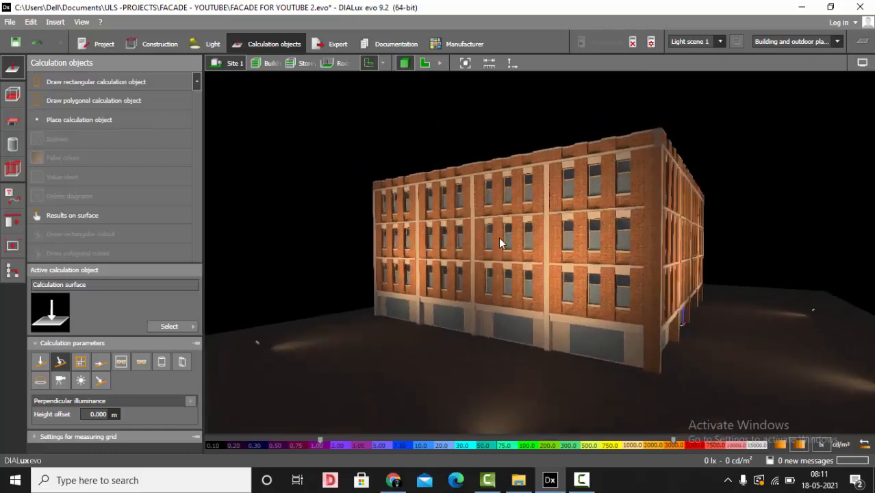
left_click_drag(500, 243, 446, 236)
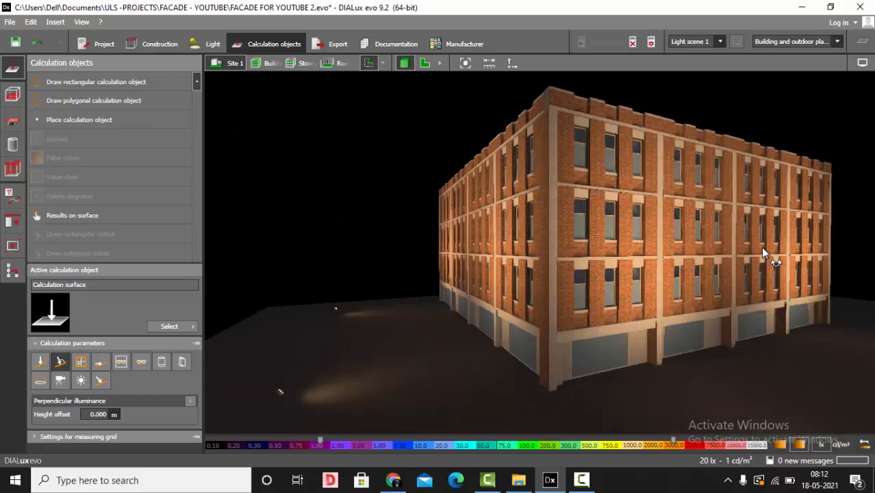
left_click_drag(765, 253, 428, 226)
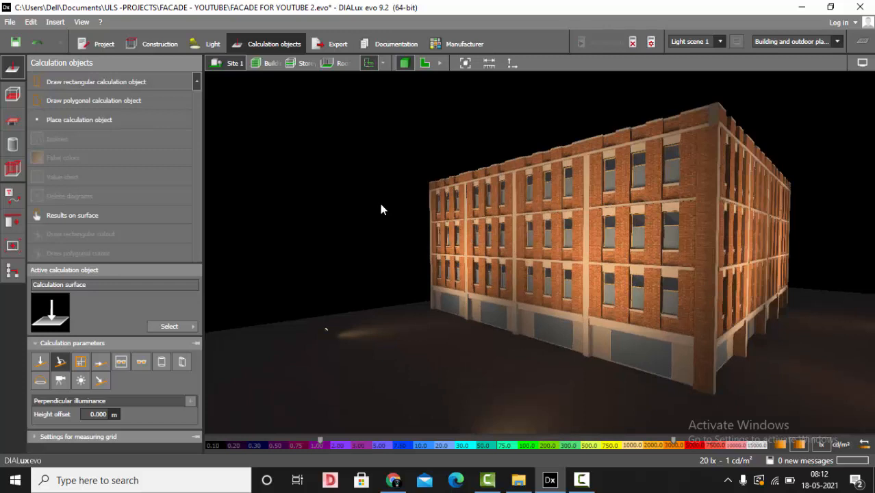
left_click_drag(384, 209, 375, 200)
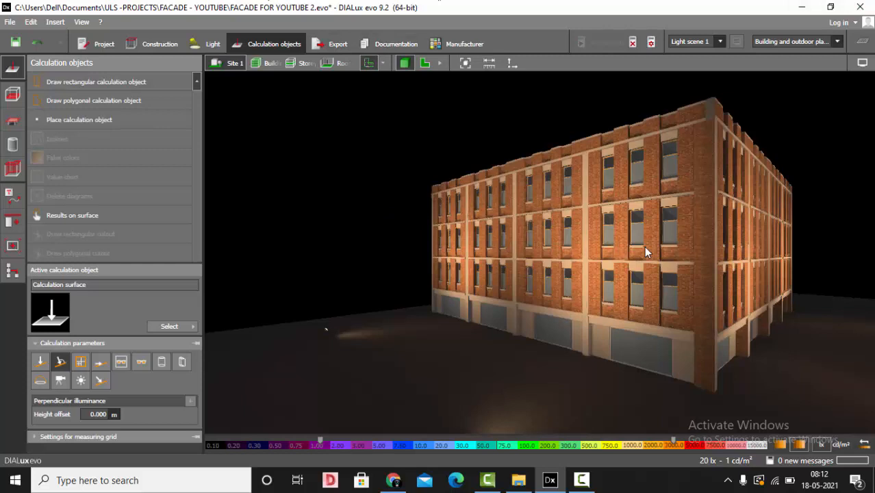
left_click_drag(648, 252, 805, 224)
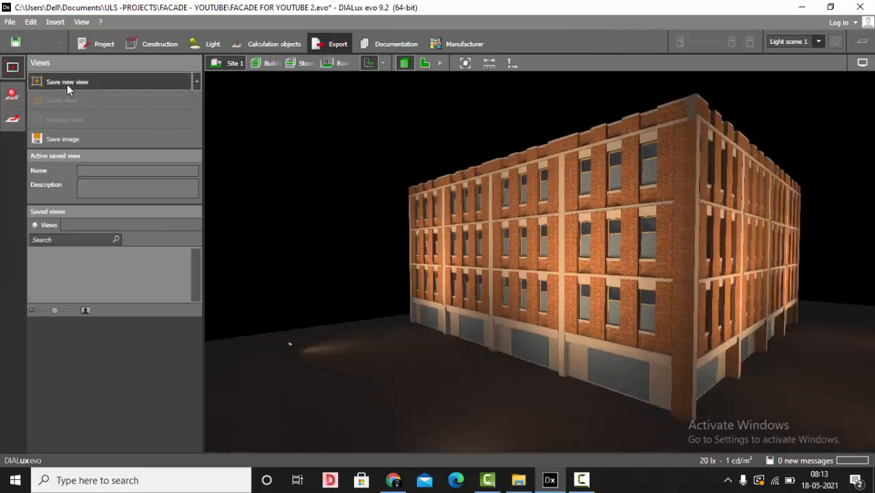
Save the corner view without saving the project, raytrace it at 4K UHD, and enlarge the render
left_click(67, 81)
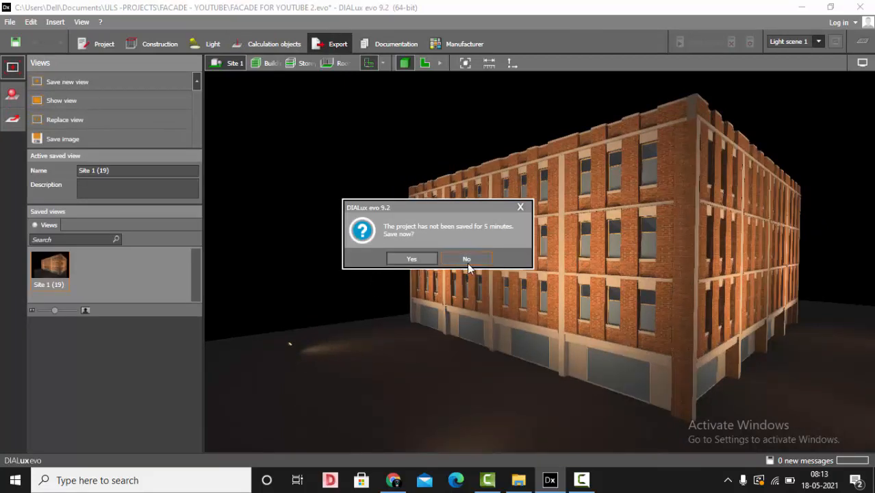
left_click(468, 259)
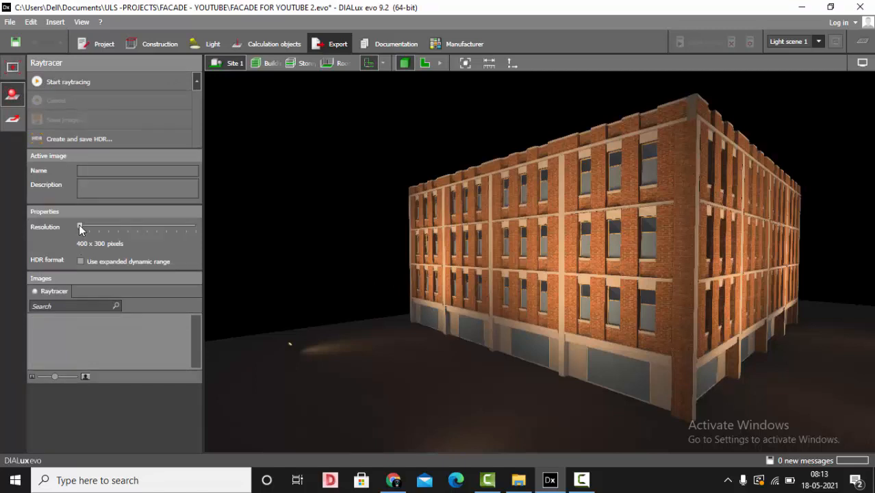
left_click_drag(81, 227, 195, 227)
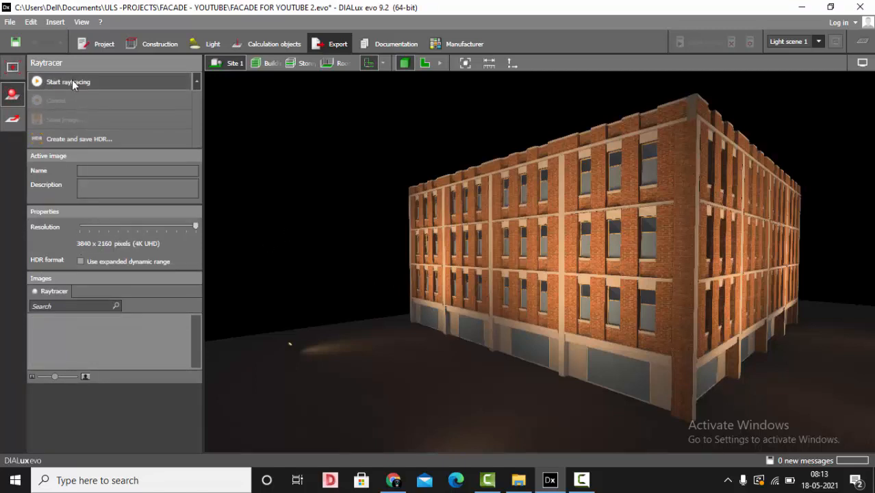
left_click(67, 82)
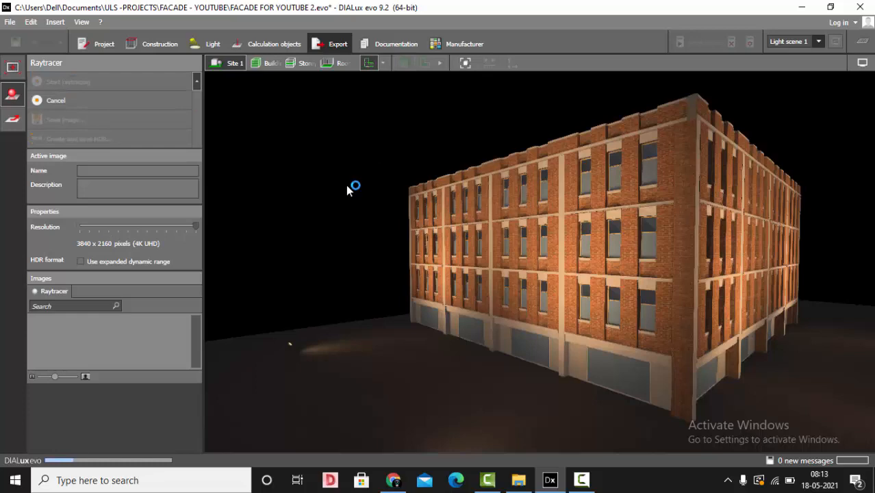
left_click(67, 81)
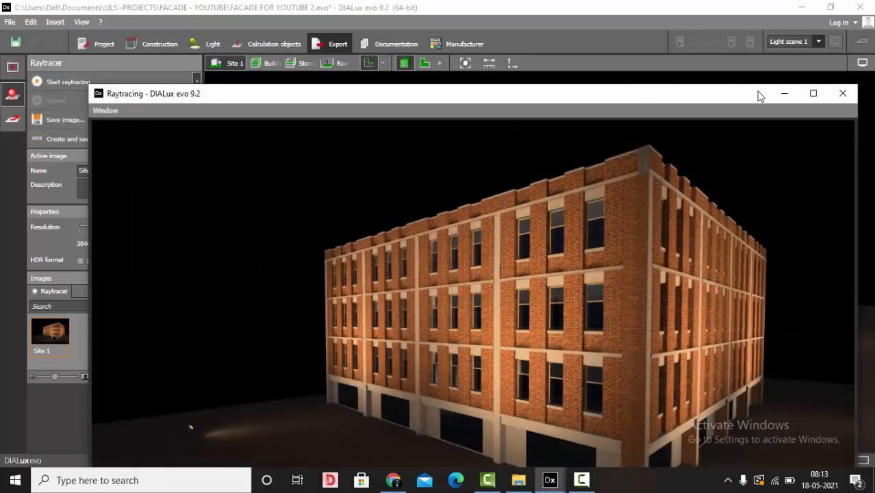
left_click(813, 93)
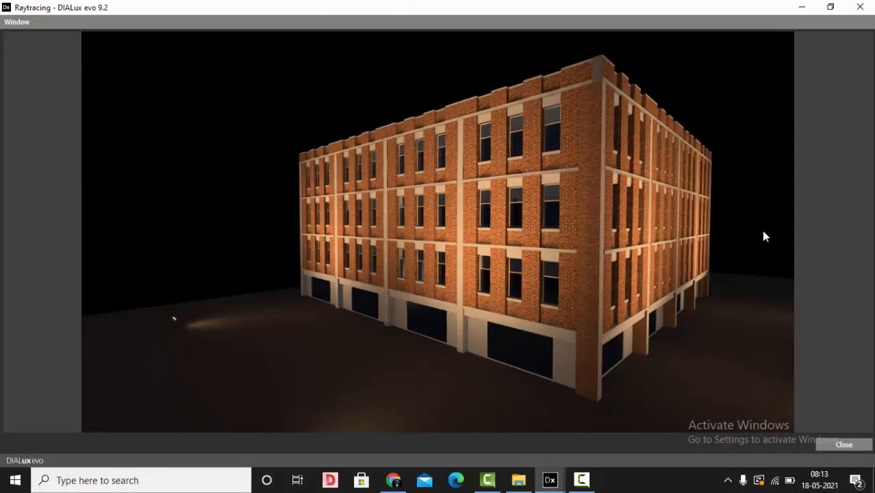
mouse_move(165, 267)
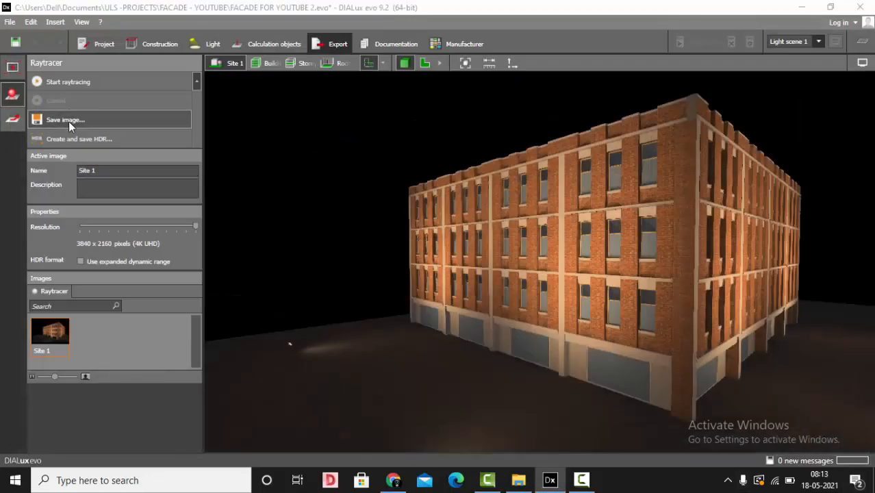
Save the 4K render to the Desktop as a JPEG named RENDER
left_click(65, 119)
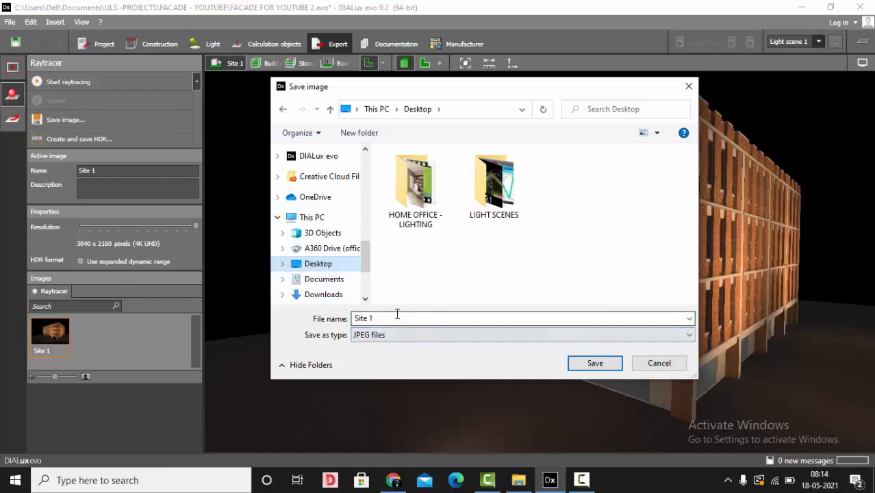
type("RENDER")
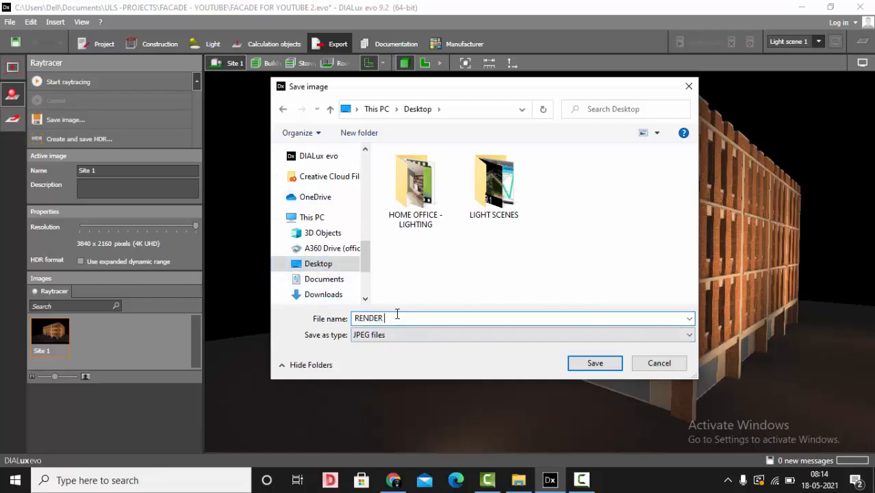
left_click(594, 363)
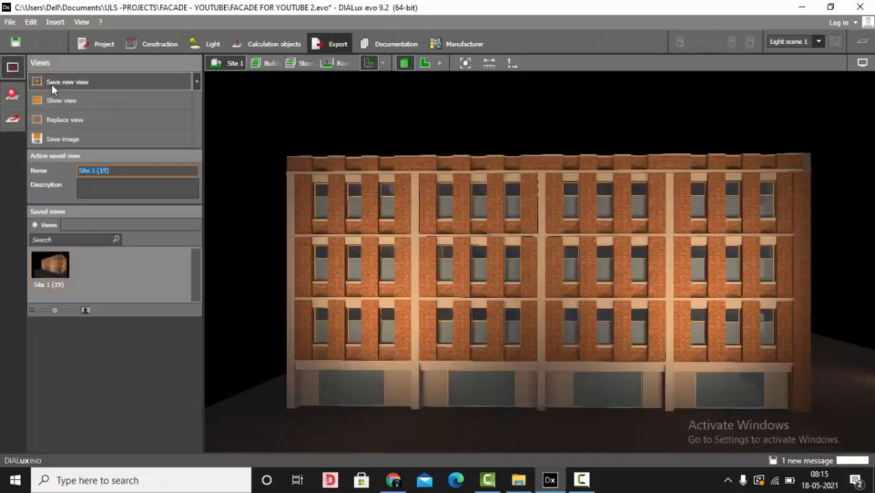
Raytrace the straight-on front facade at 4K, preview it full screen, then close the preview
left_click(13, 94)
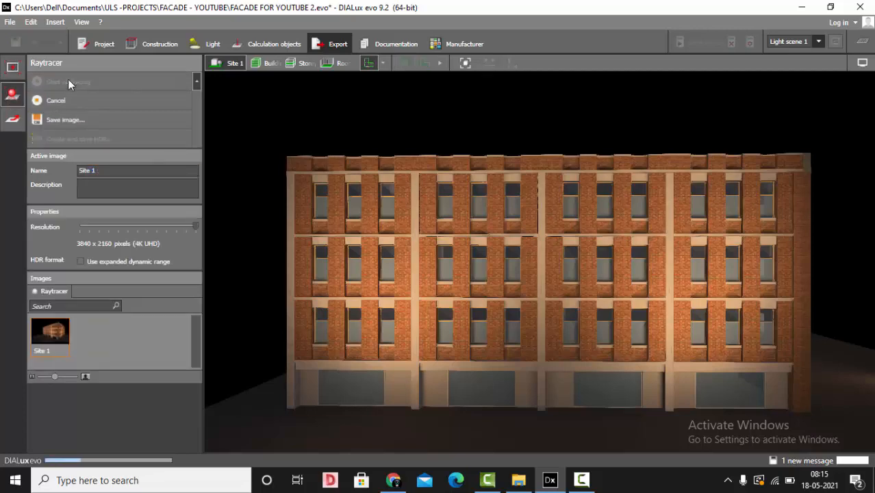
left_click(67, 81)
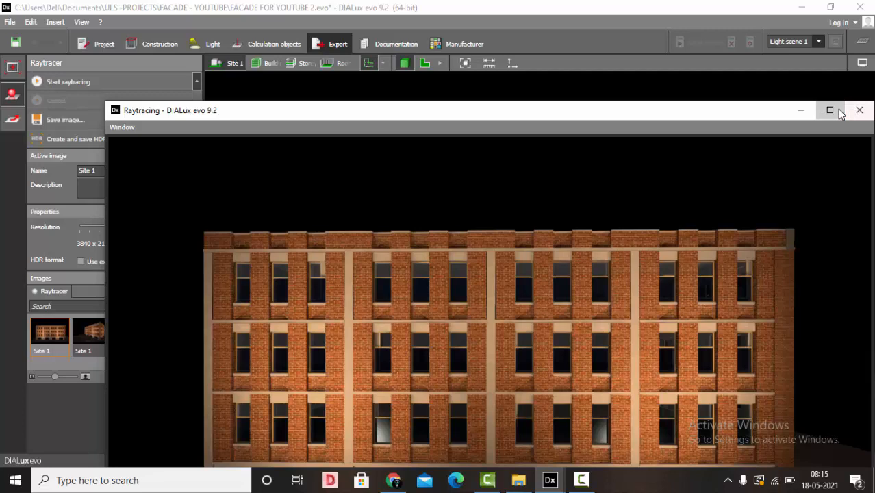
left_click(830, 110)
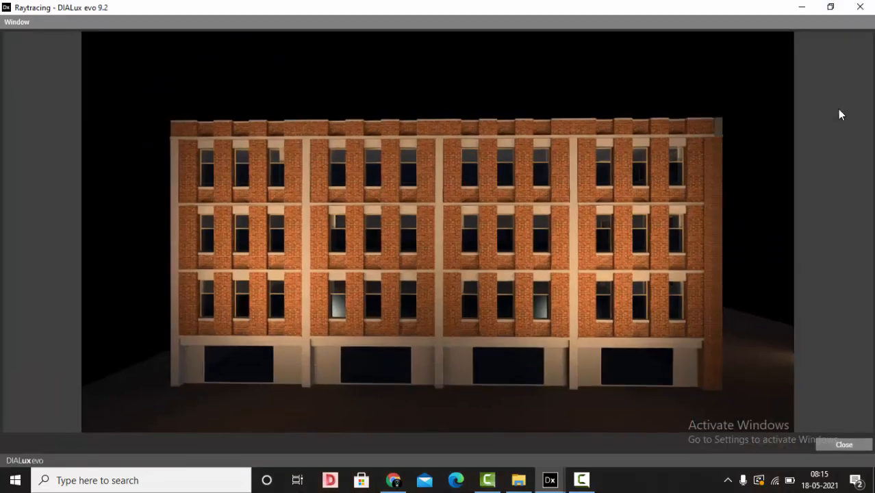
left_click(844, 445)
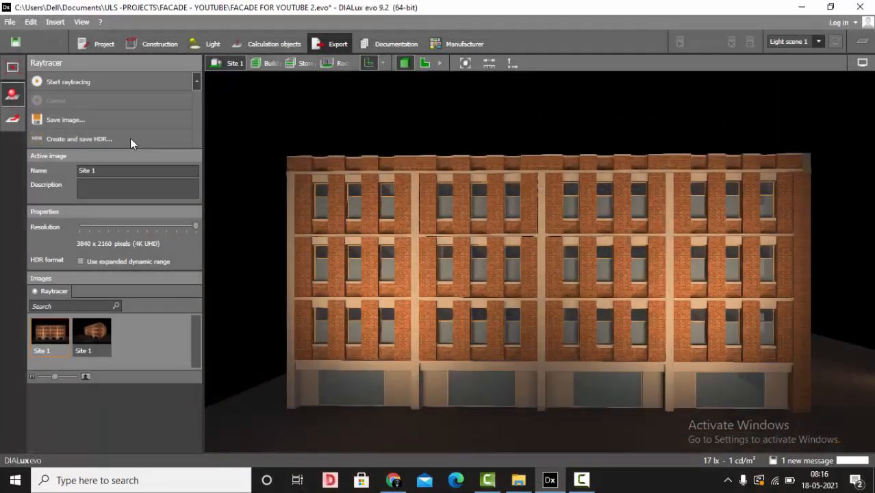
Save the front facade render as a second RENDER JPEG on the Desktop
left_click(65, 119)
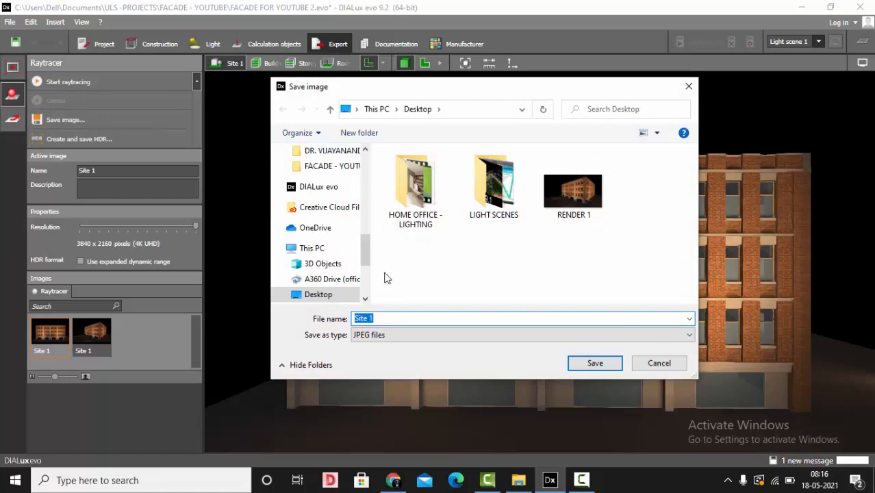
type("RENDE")
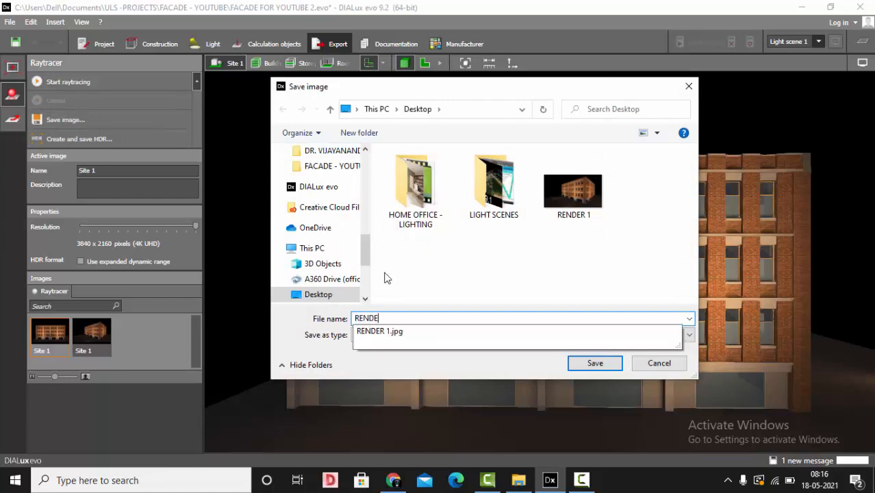
left_click(595, 363)
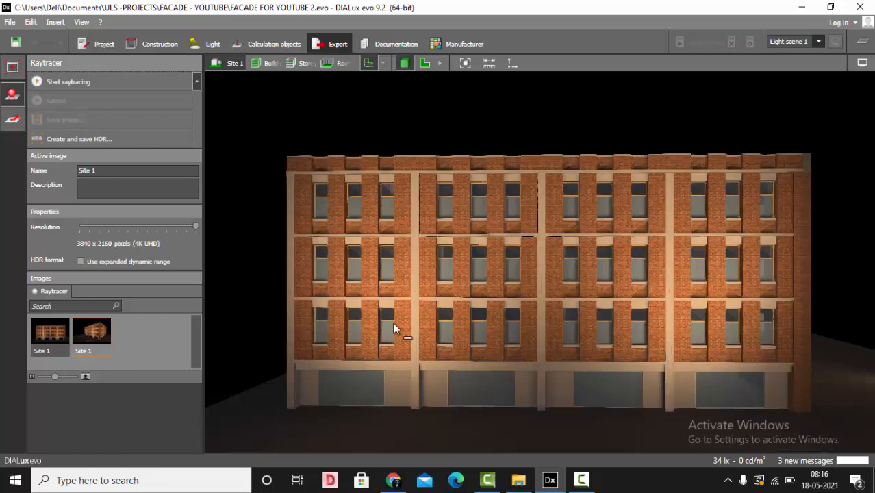
mouse_move(370, 316)
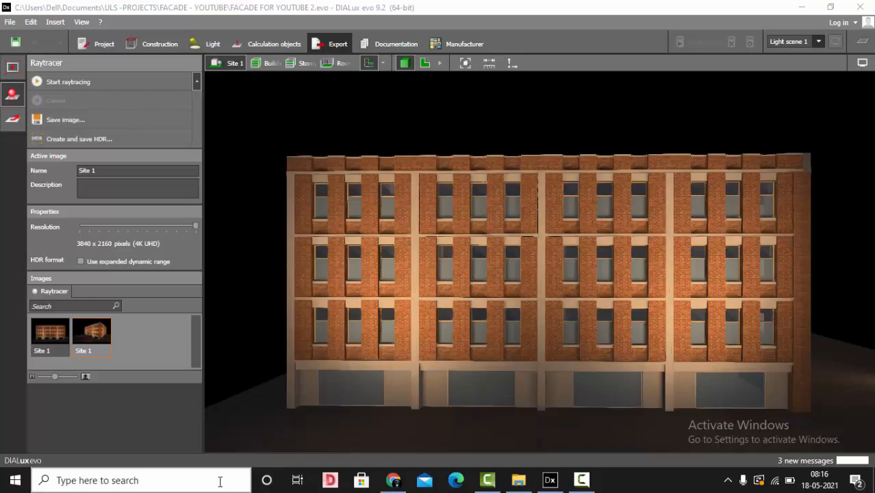
Insert RENDER 2 onto a new blank presentation's slide, enlarged to fill it
left_click(613, 480)
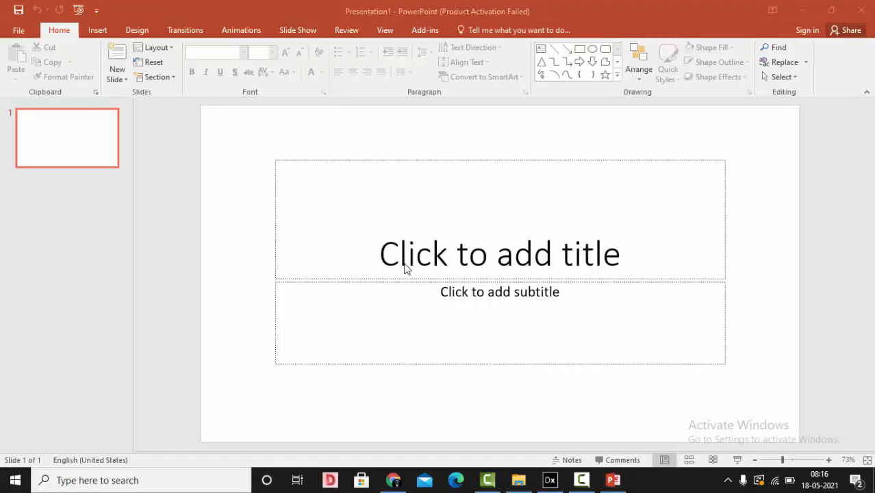
mouse_move(442, 163)
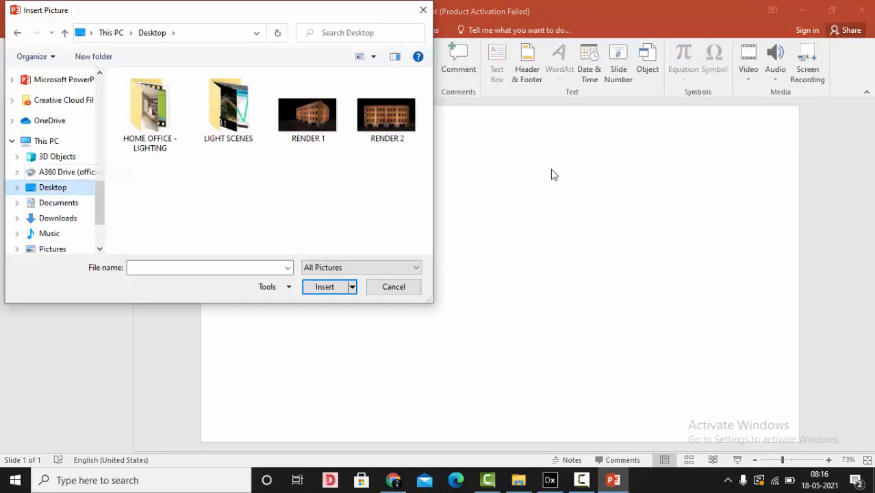
left_click(387, 113)
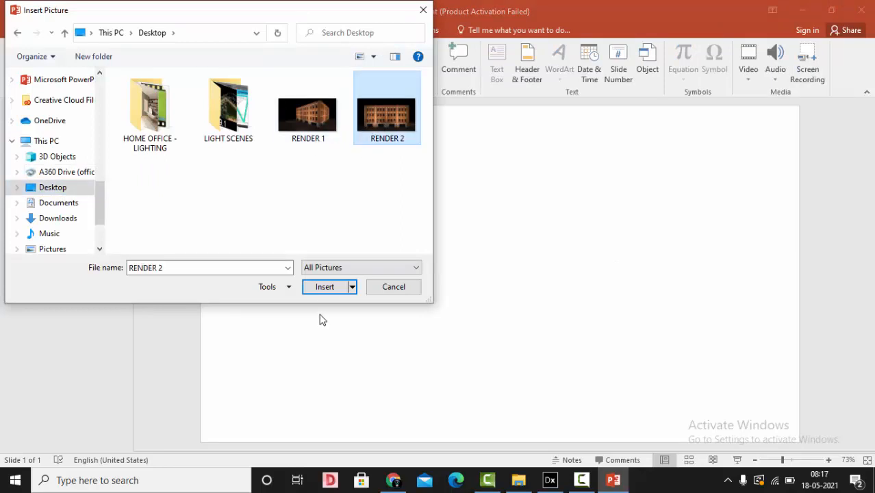
left_click(325, 286)
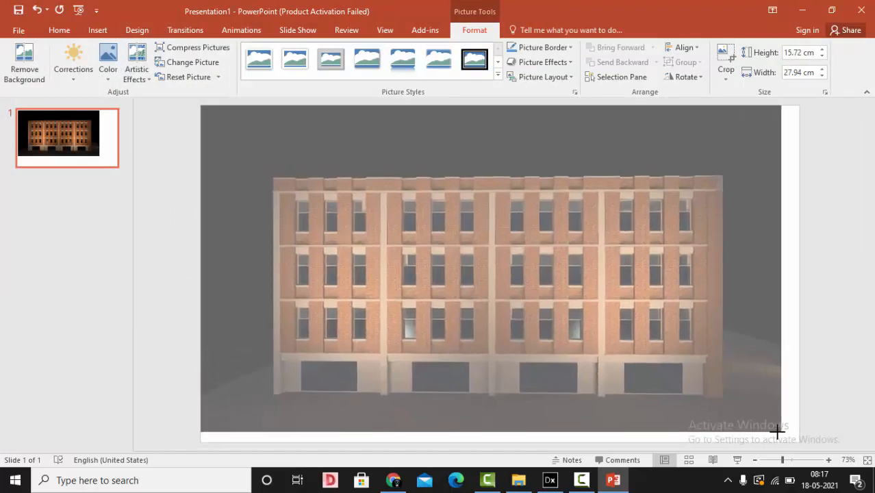
left_click(837, 280)
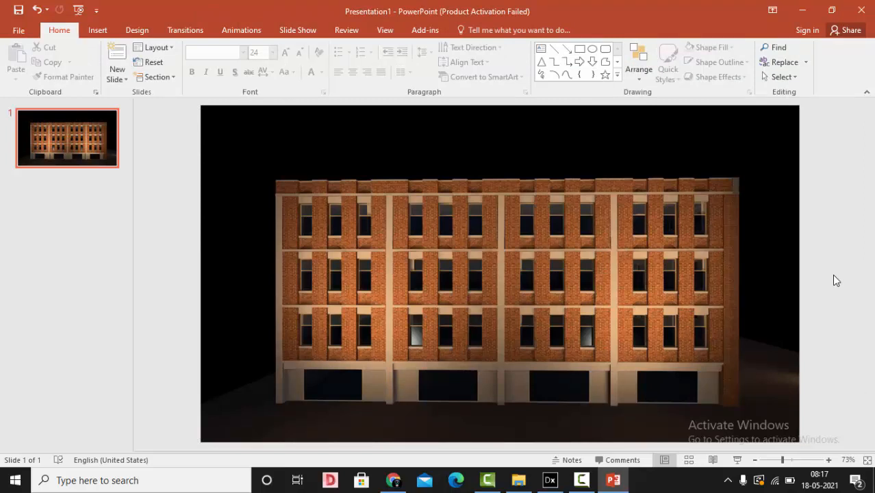
mouse_move(831, 272)
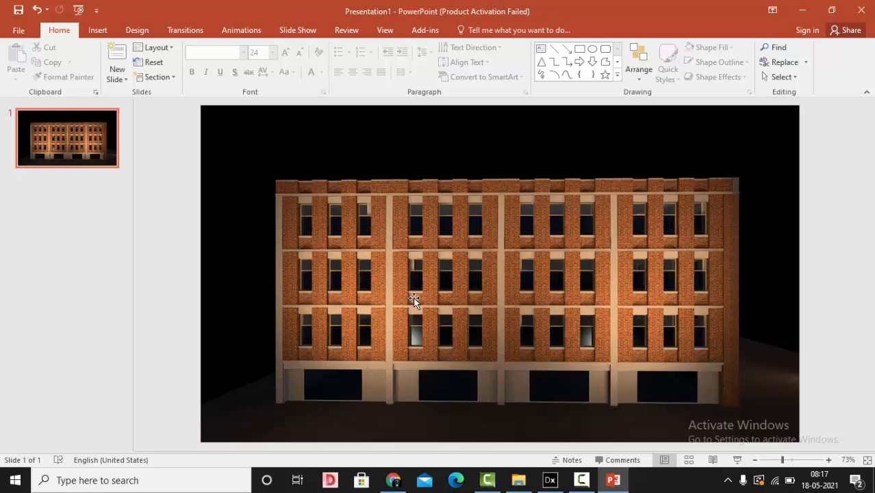
Start Remove Background on the facade render, stretching the keep region to its left and right edges
left_click(418, 298)
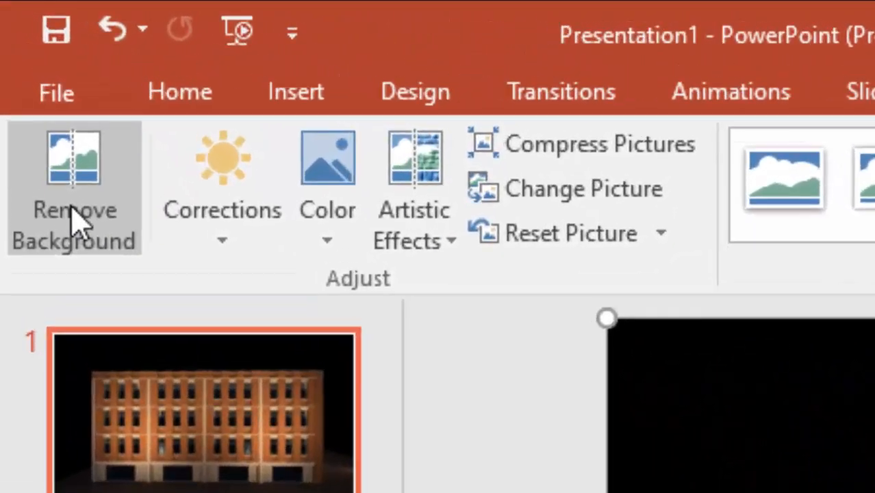
mouse_move(96, 185)
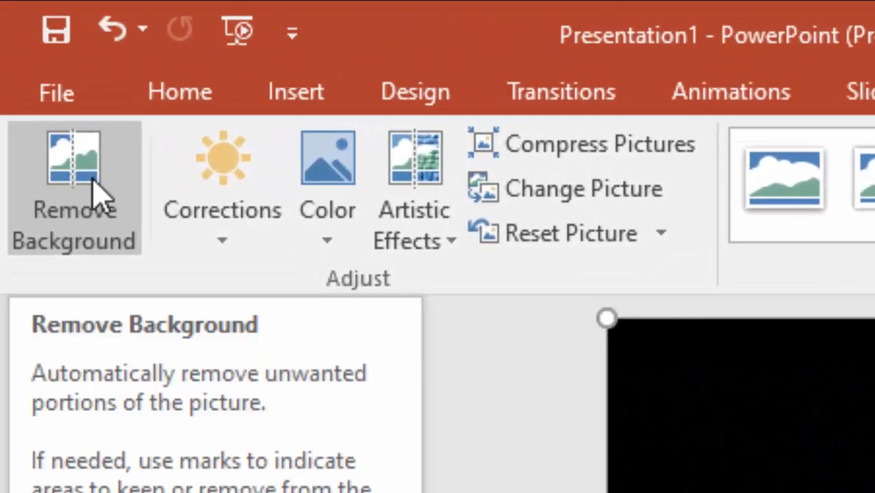
mouse_move(89, 205)
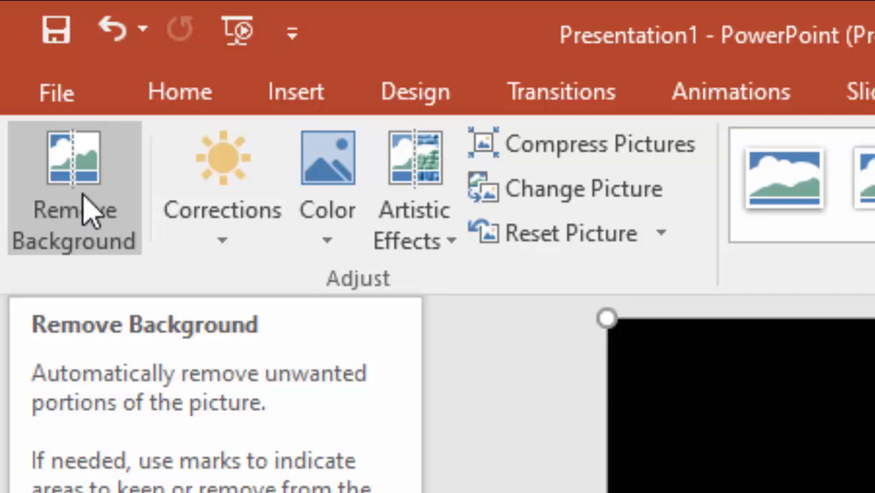
left_click(74, 188)
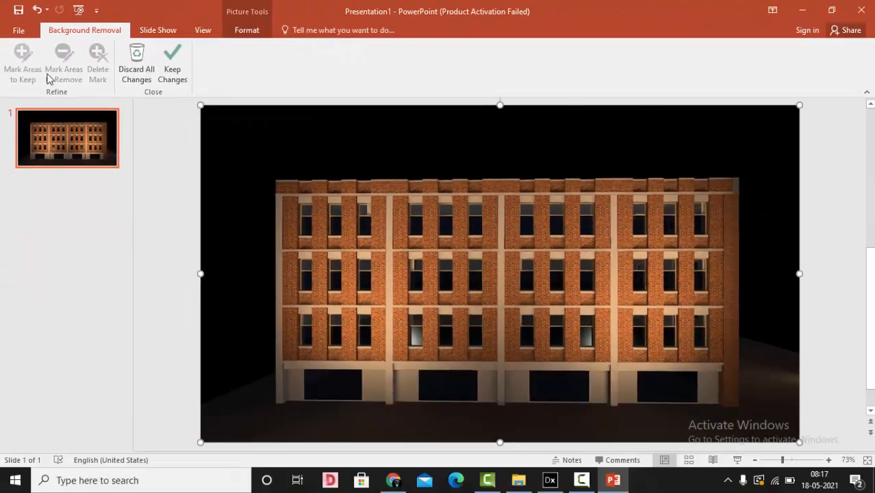
left_click(64, 61)
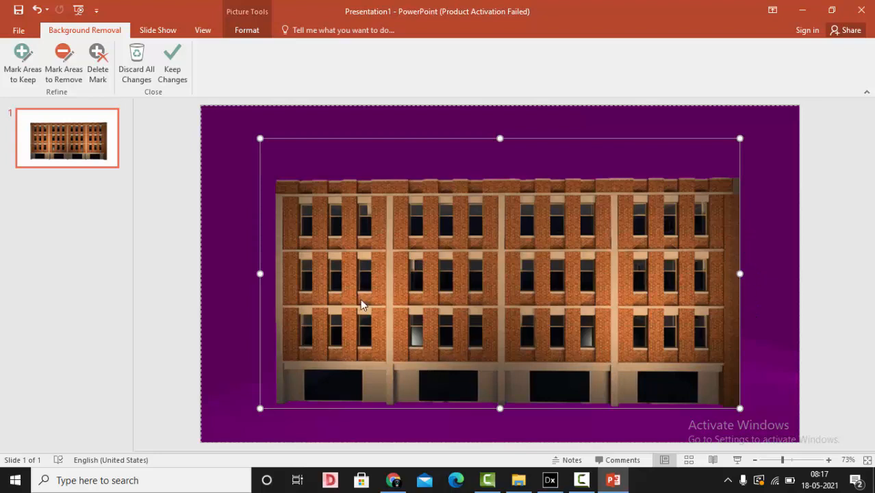
mouse_move(668, 308)
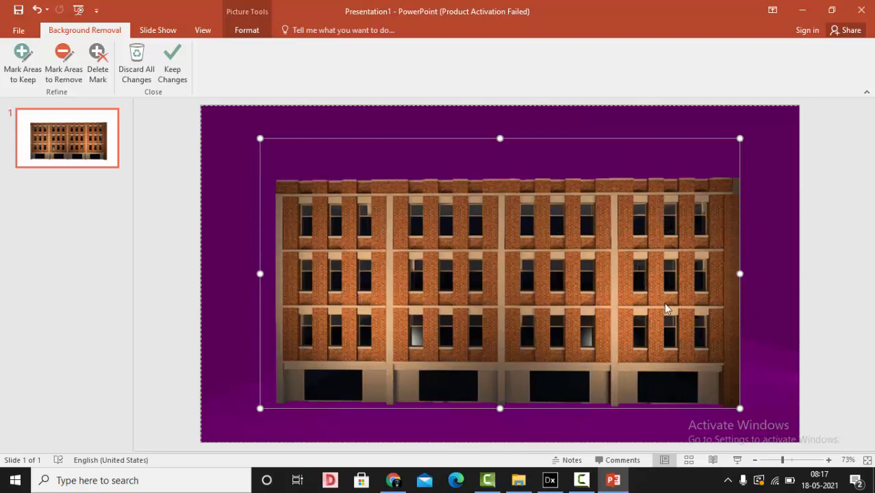
mouse_move(760, 356)
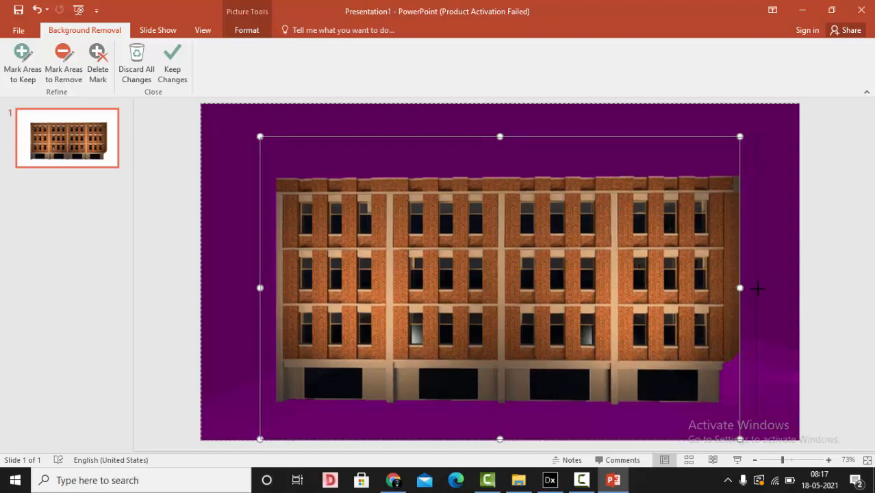
left_click_drag(739, 288, 792, 287)
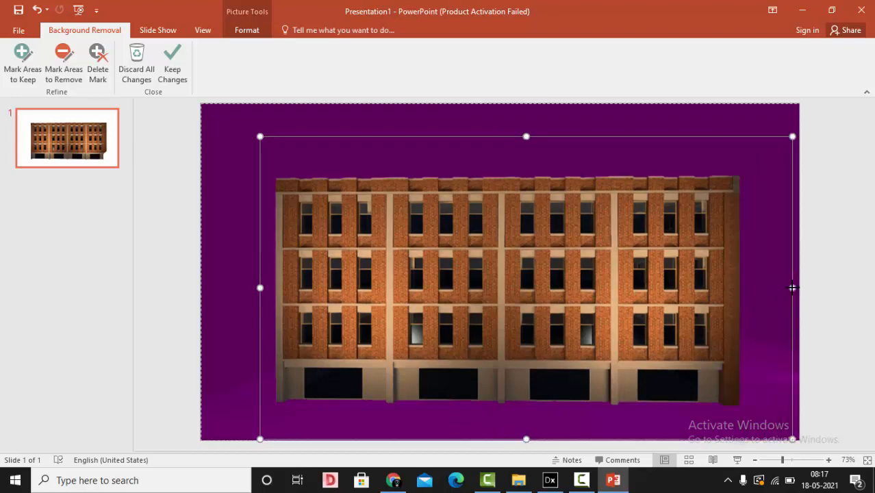
mouse_move(259, 288)
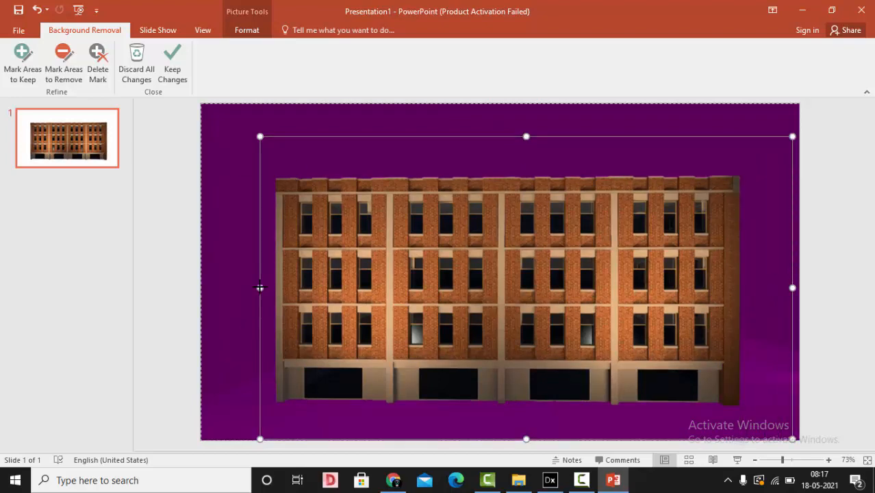
mouse_move(209, 280)
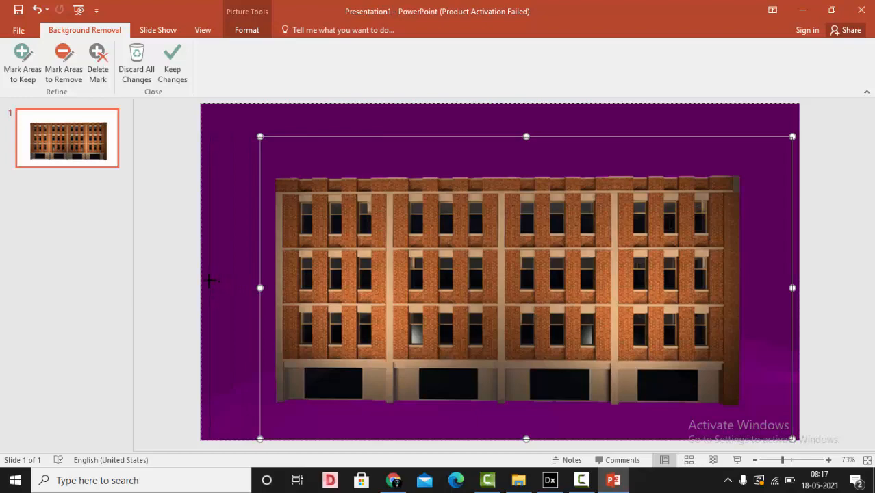
left_click_drag(260, 288, 209, 287)
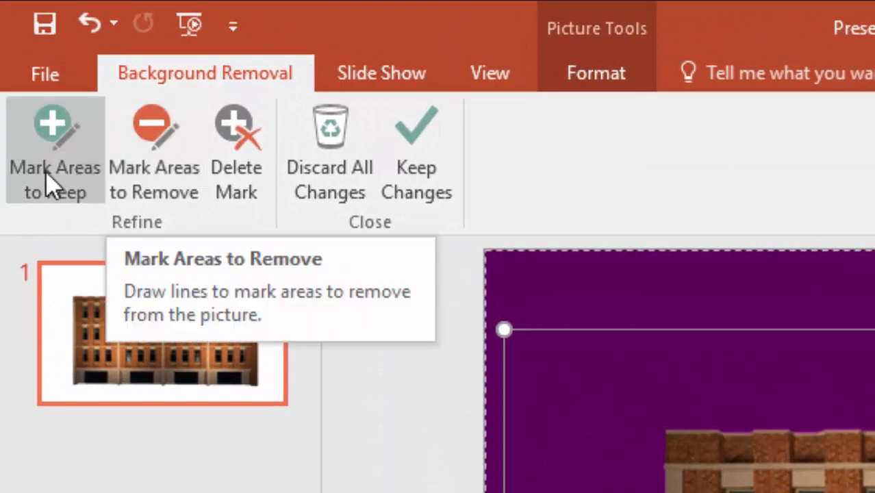
mouse_move(411, 352)
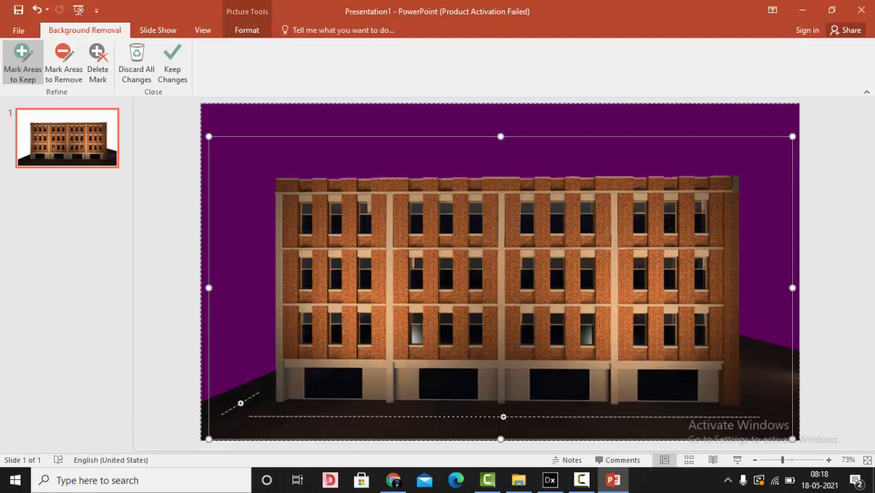
Keep the background removal changes so the dark sky is cut away
left_click(172, 62)
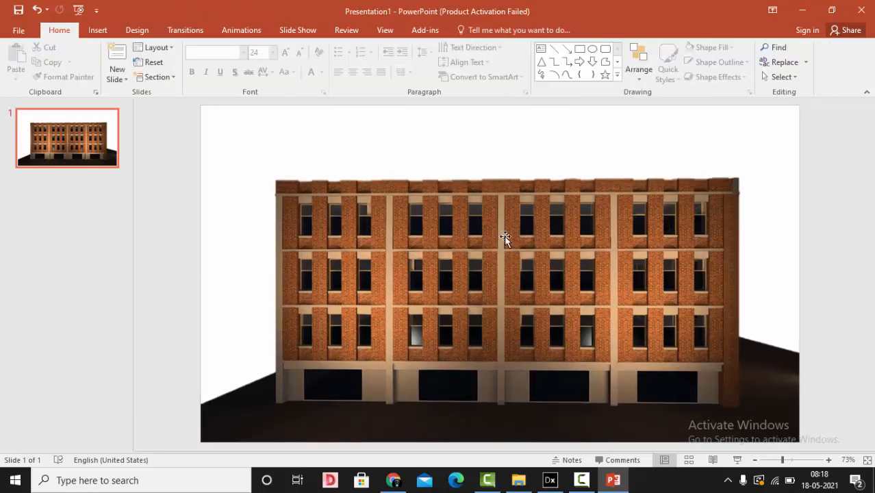
mouse_move(643, 259)
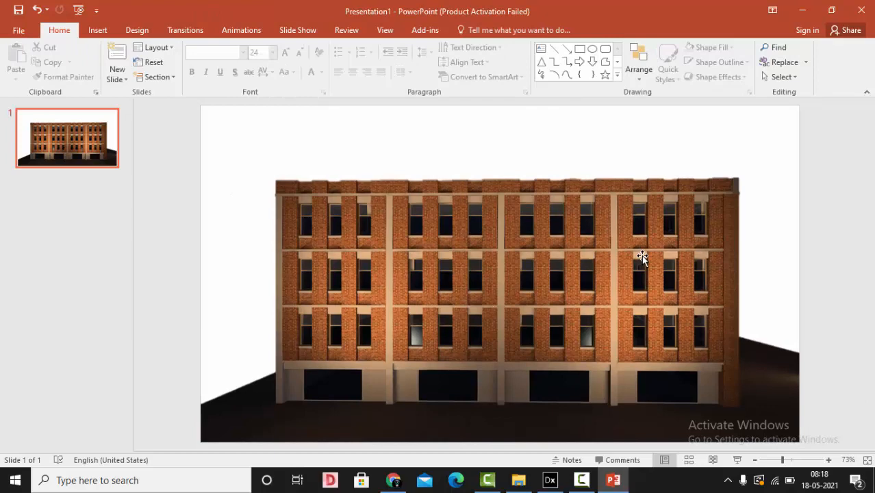
right_click(643, 257)
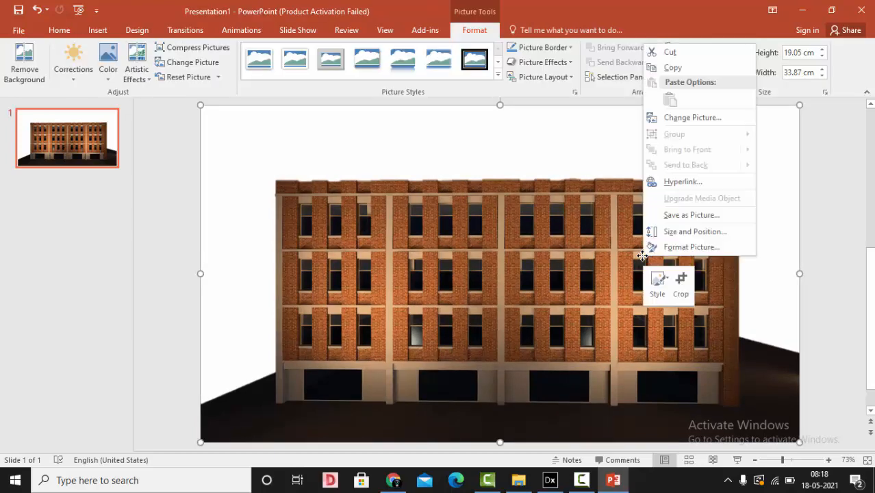
left_click(680, 284)
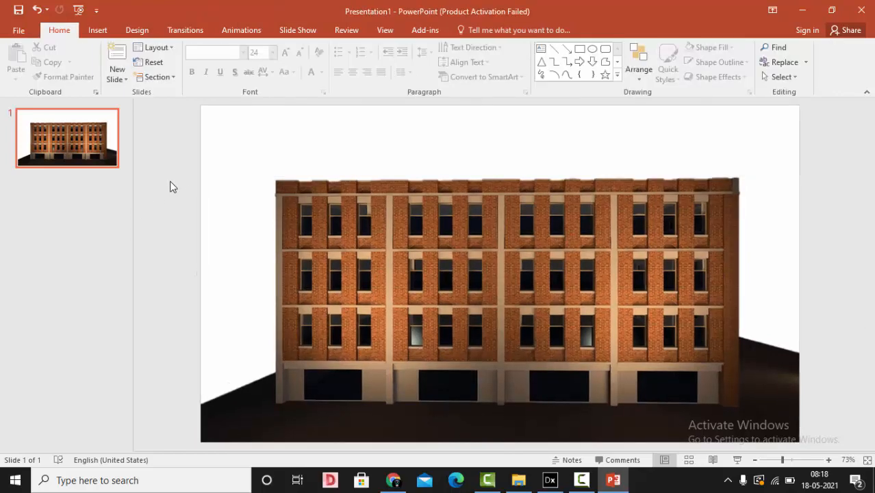
left_click(18, 30)
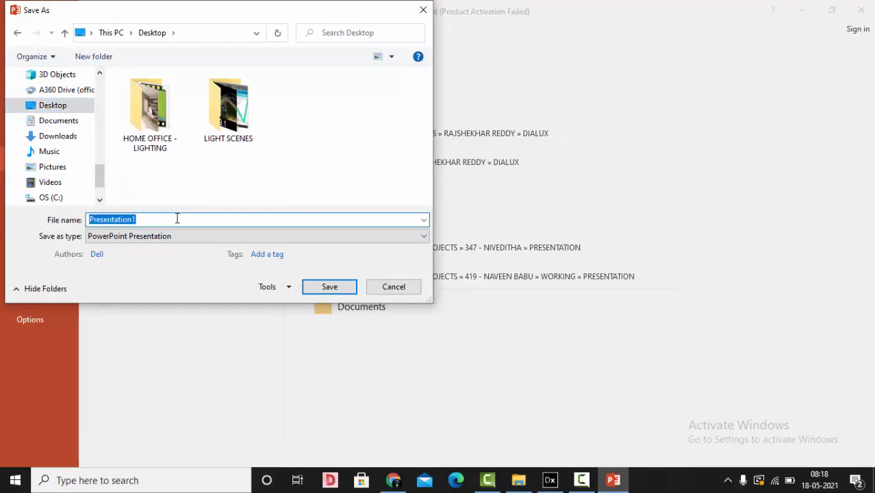
Name the file FACADE LIGHTING, save it, and return to the slide
type("FAC")
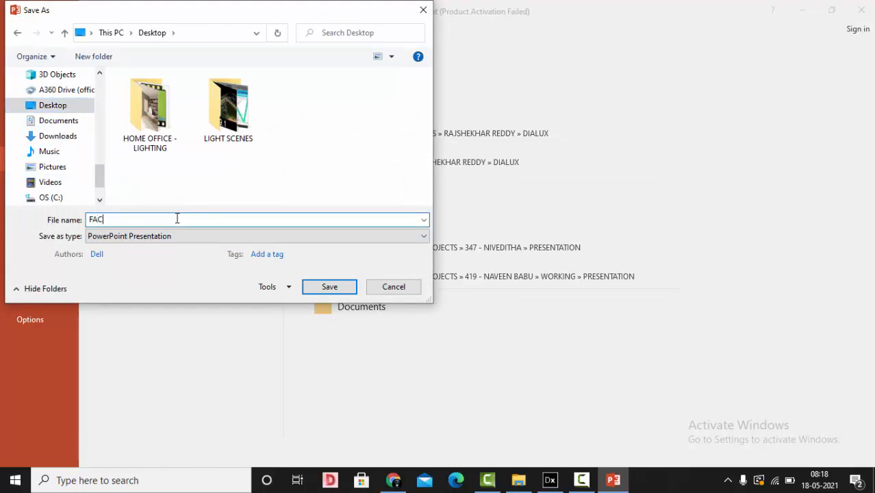
type("ADE LIGHTING")
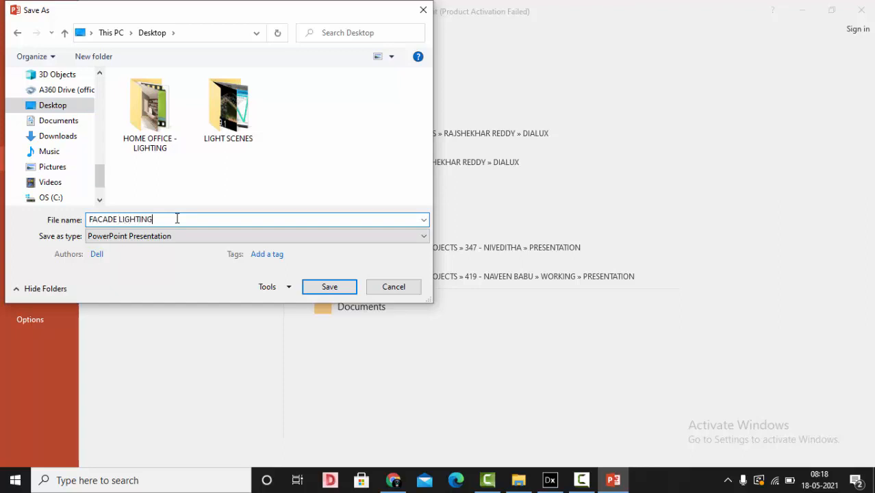
left_click(393, 286)
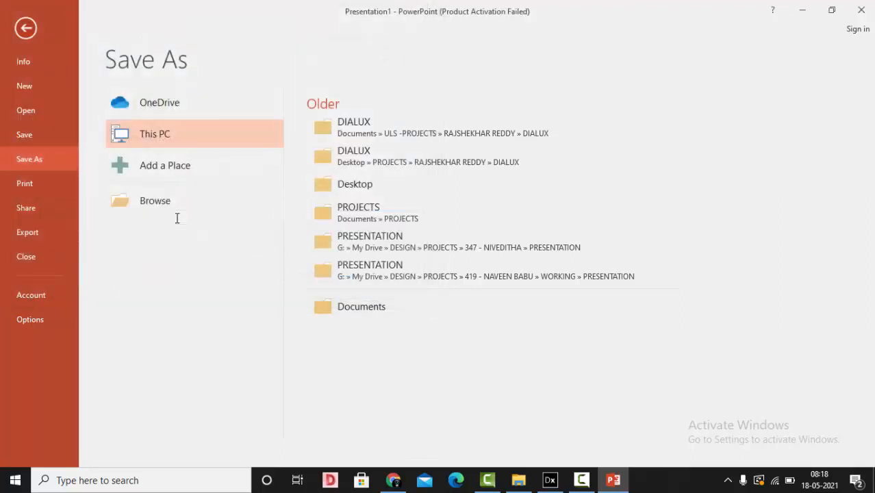
left_click(26, 28)
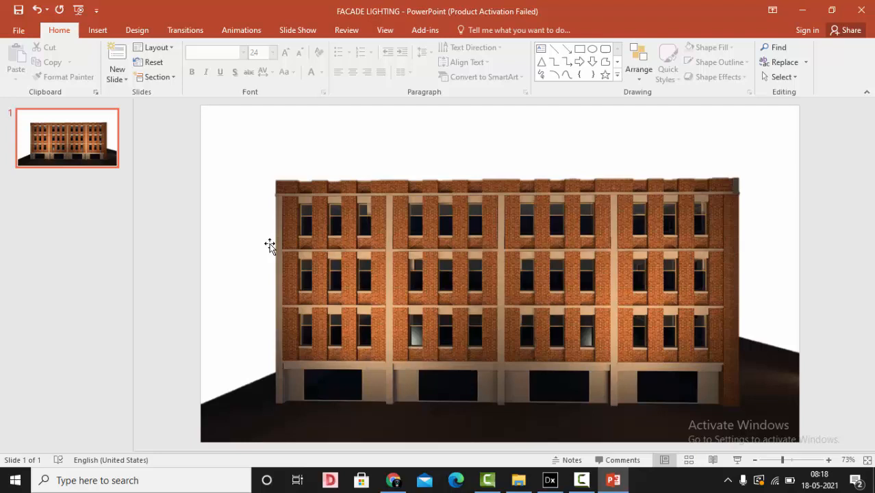
mouse_move(769, 244)
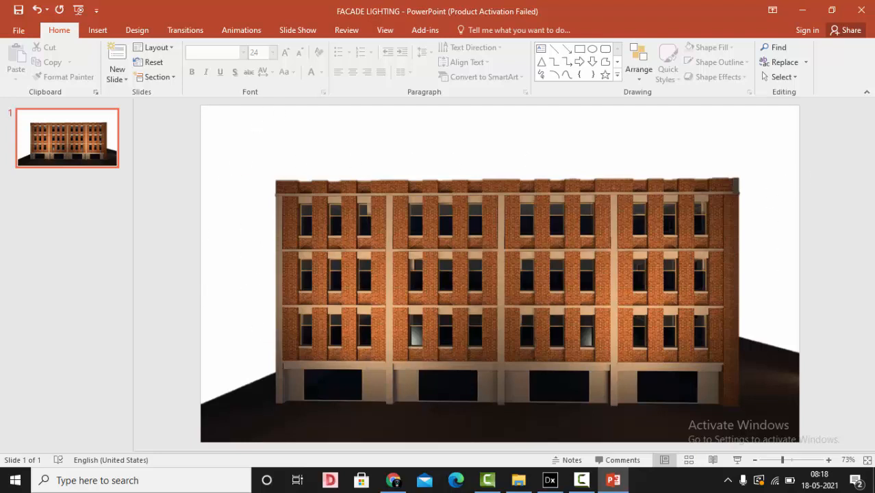
Search Google Images in Chrome for night sky backgrounds and browse the results
left_click(393, 480)
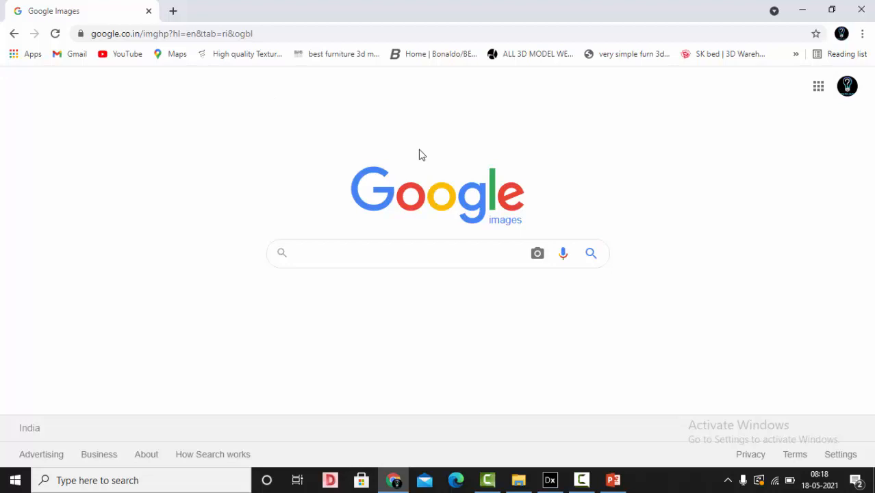
left_click(613, 480)
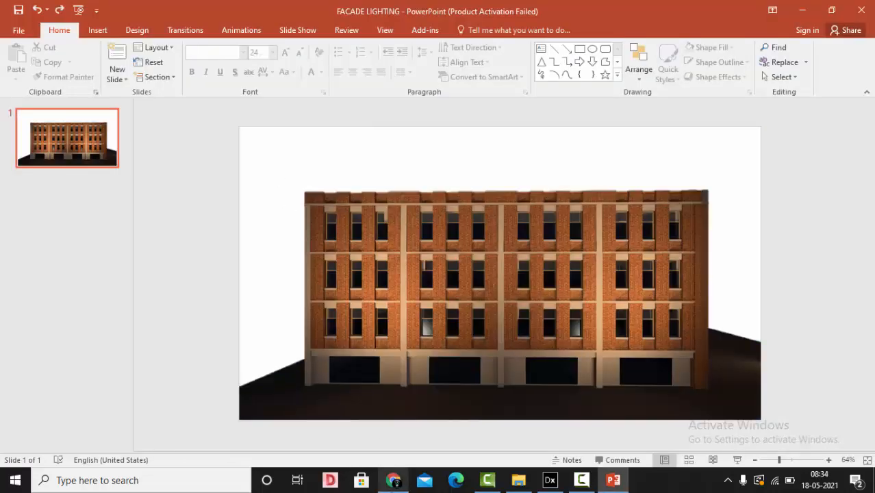
left_click(393, 480)
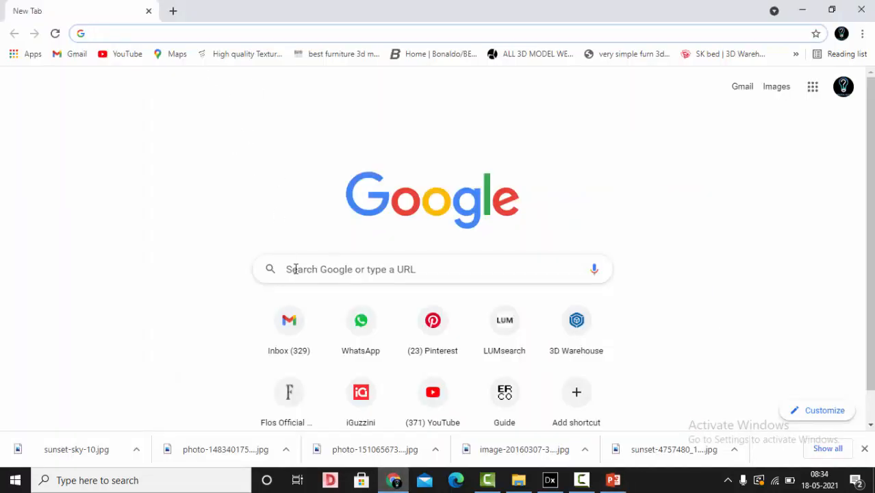
type("NIGHT")
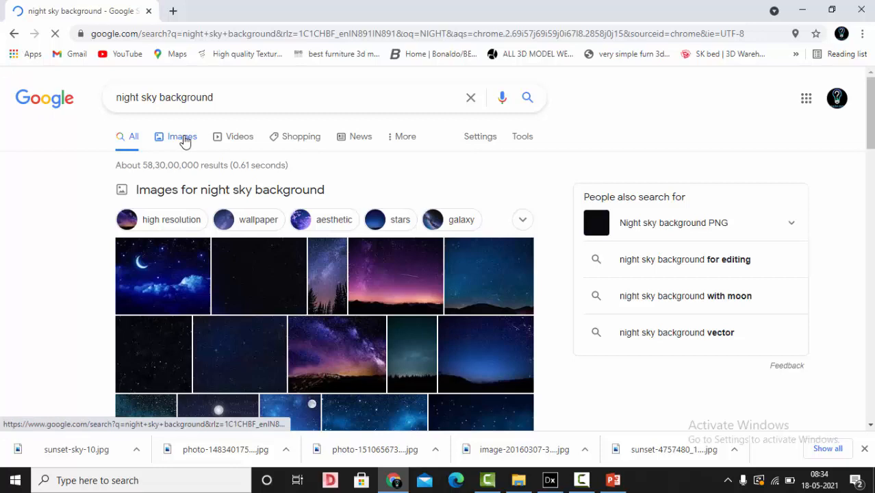
left_click(182, 136)
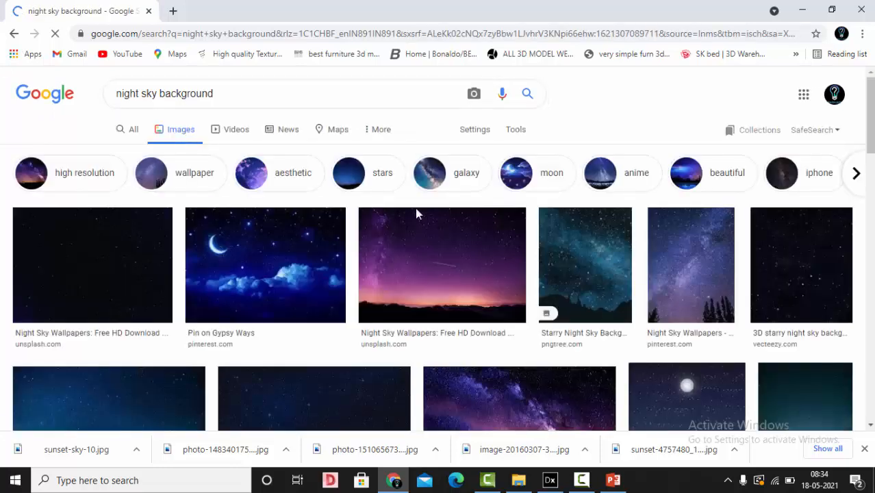
scroll("down", 3)
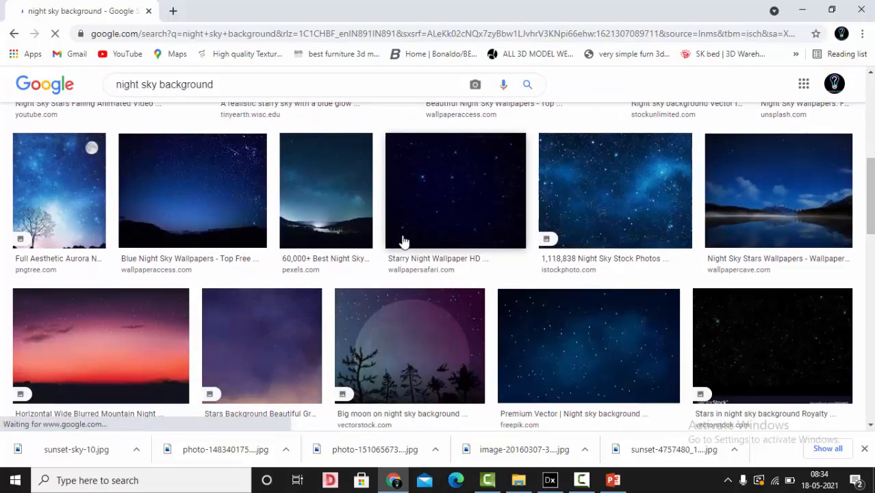
scroll("down", 3)
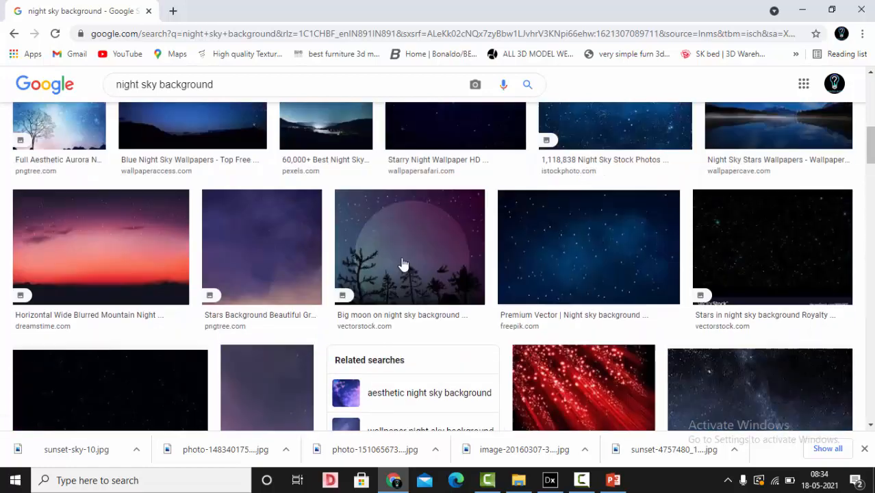
scroll("up", 3)
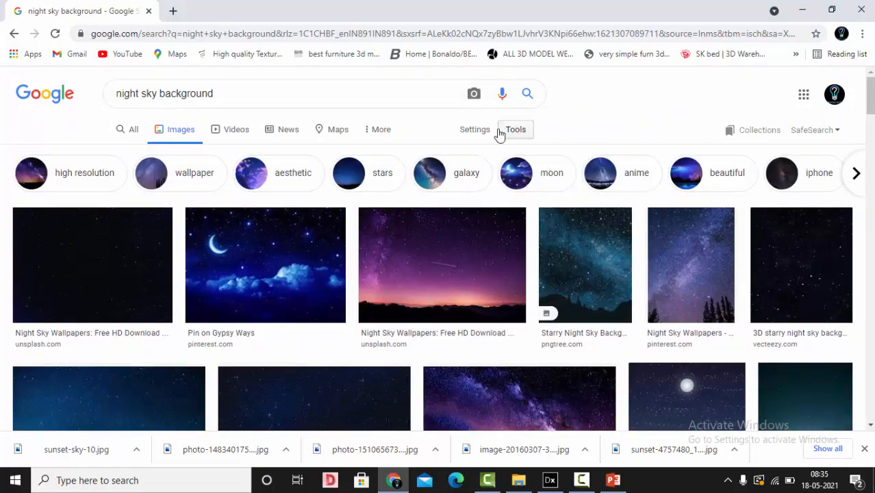
Filter the night sky image results to Large size and scroll through them
left_click(515, 129)
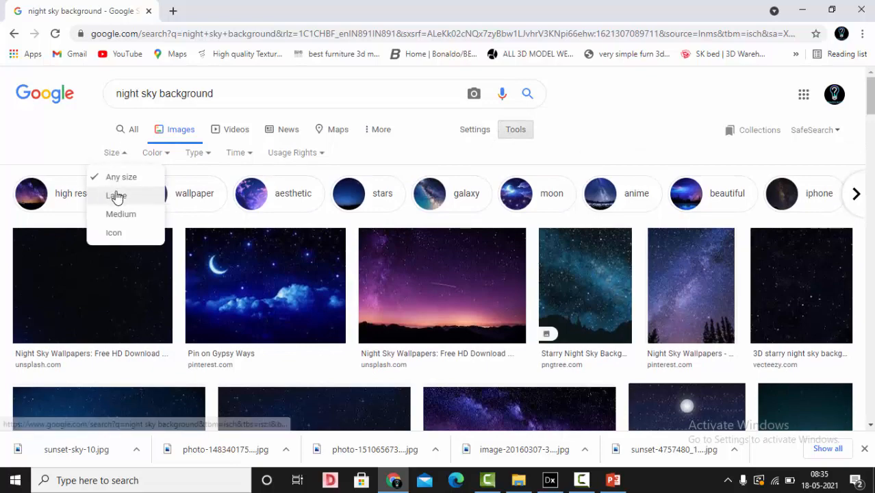
mouse_move(332, 156)
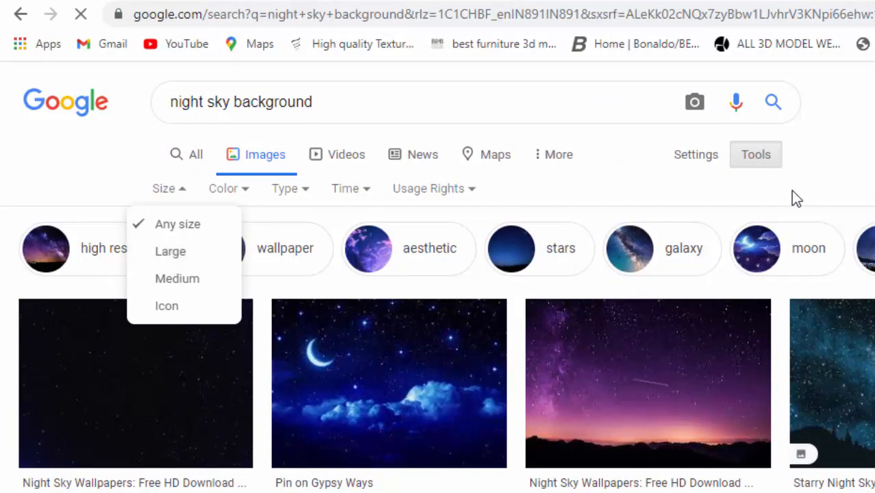
left_click(170, 252)
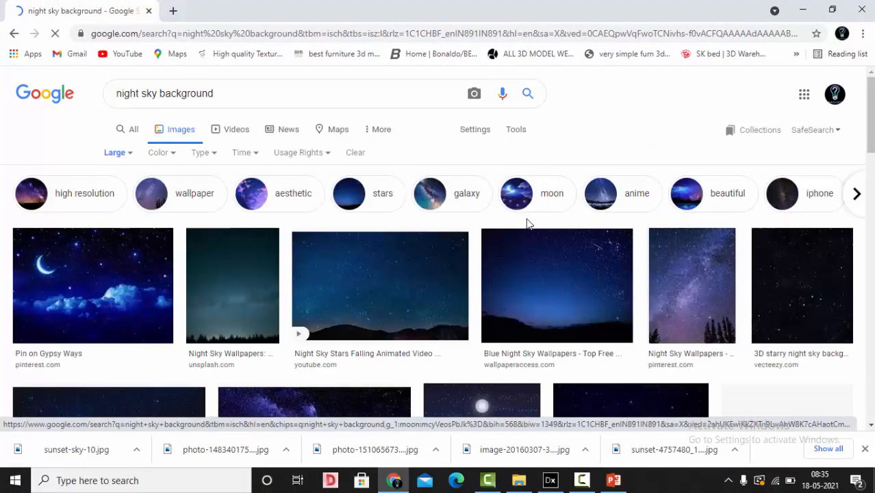
scroll("down", 3)
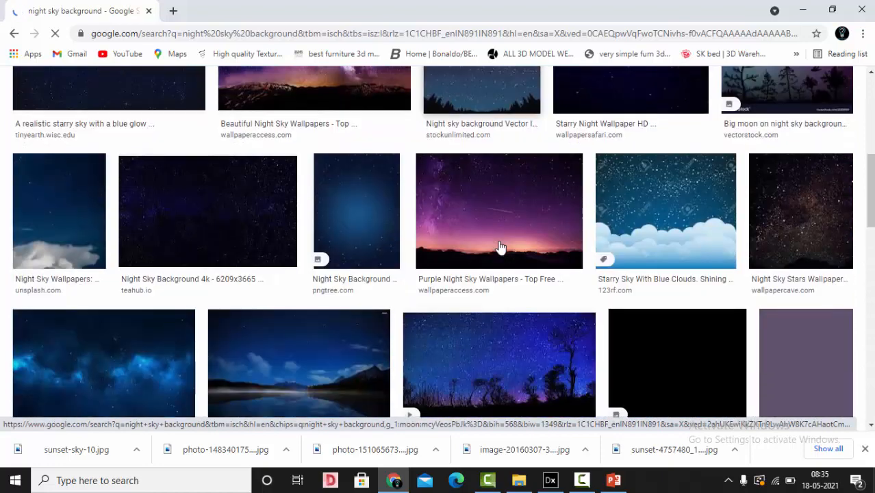
scroll("up", 3)
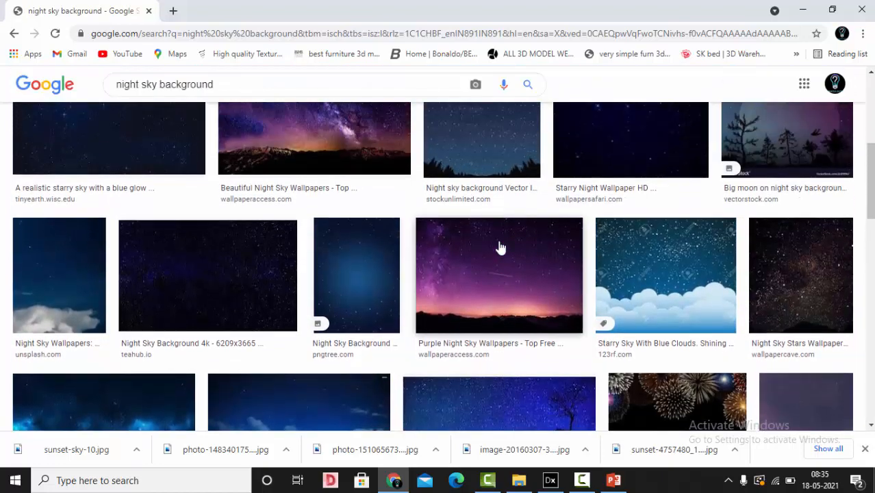
scroll("up", 3)
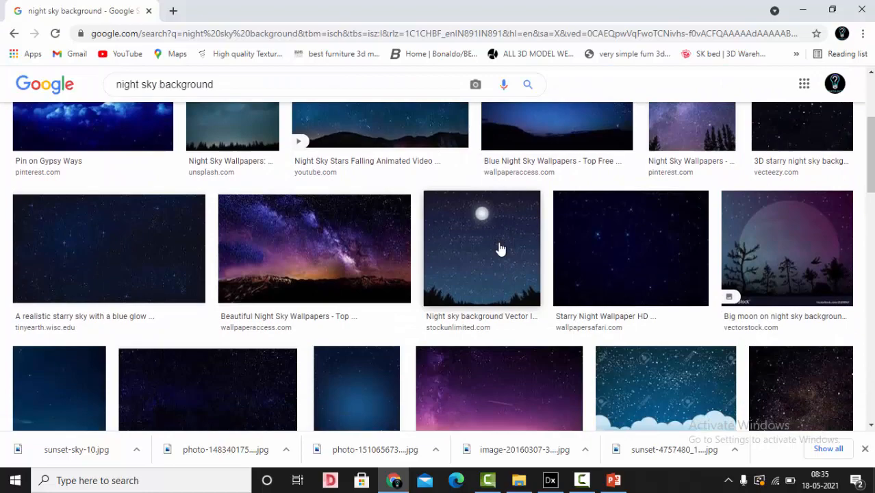
scroll("down", 3)
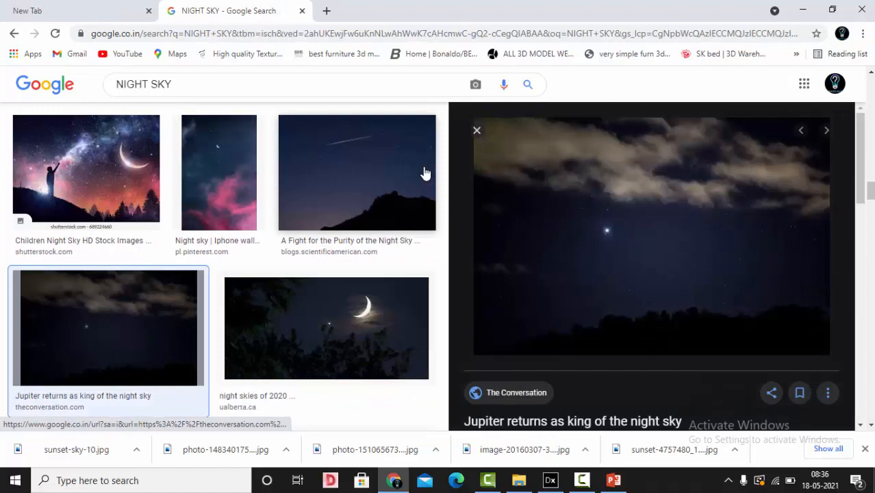
mouse_move(772, 149)
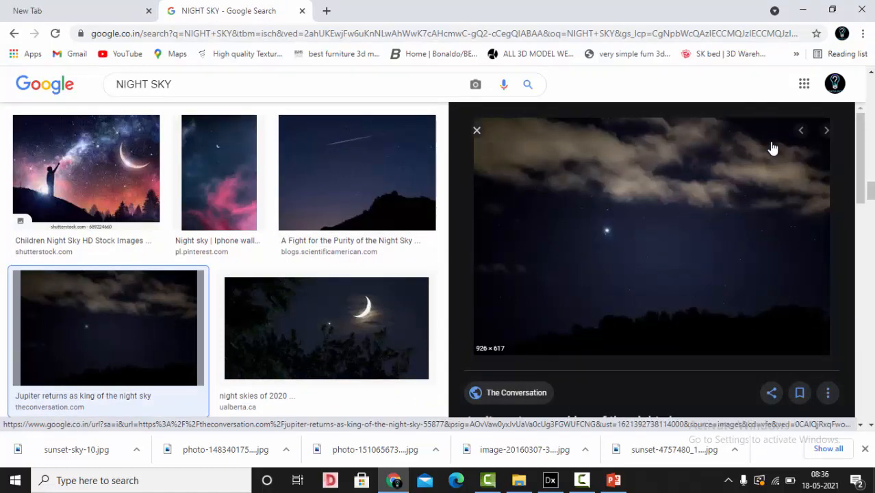
Bring up the context menu on the previewed Jupiter night sky image
right_click(773, 148)
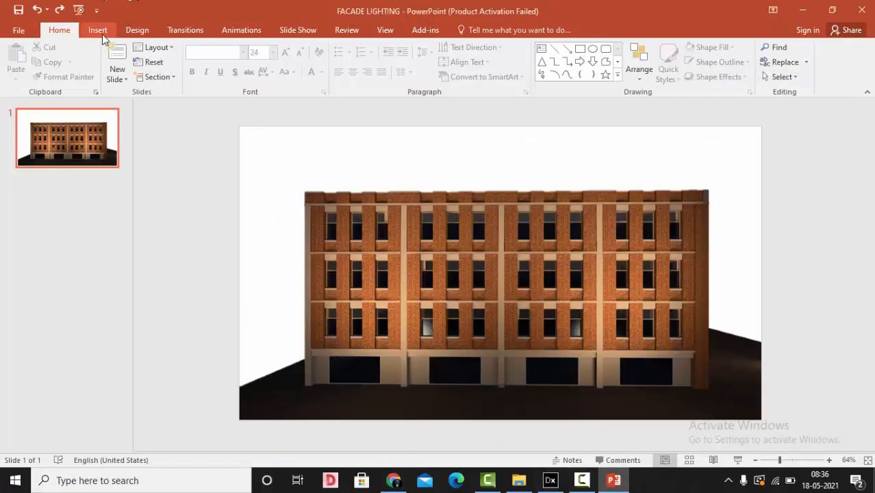
left_click(97, 30)
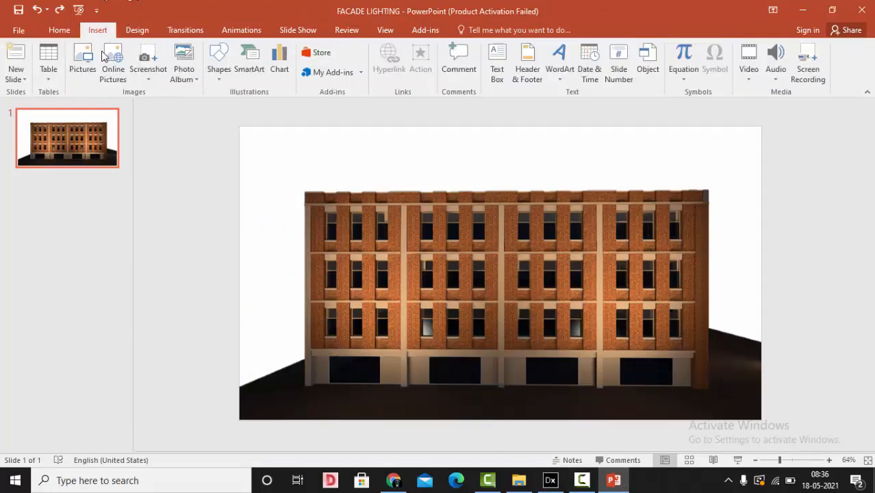
left_click(83, 62)
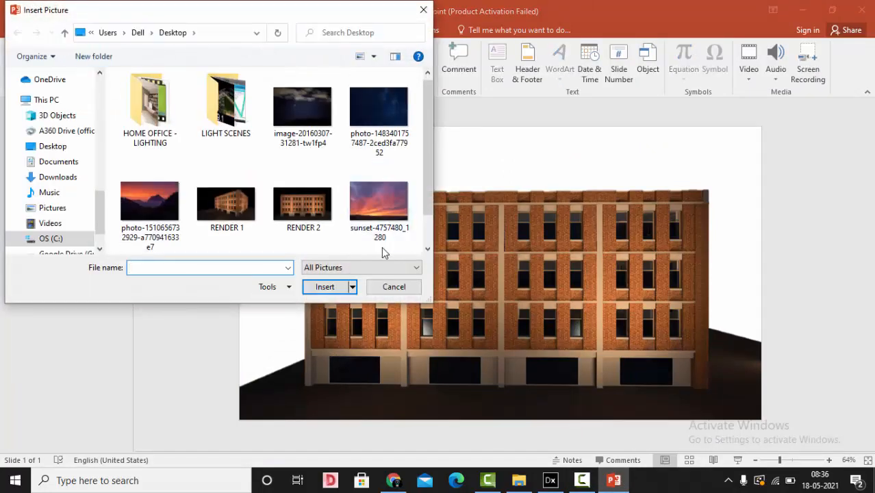
left_click(303, 106)
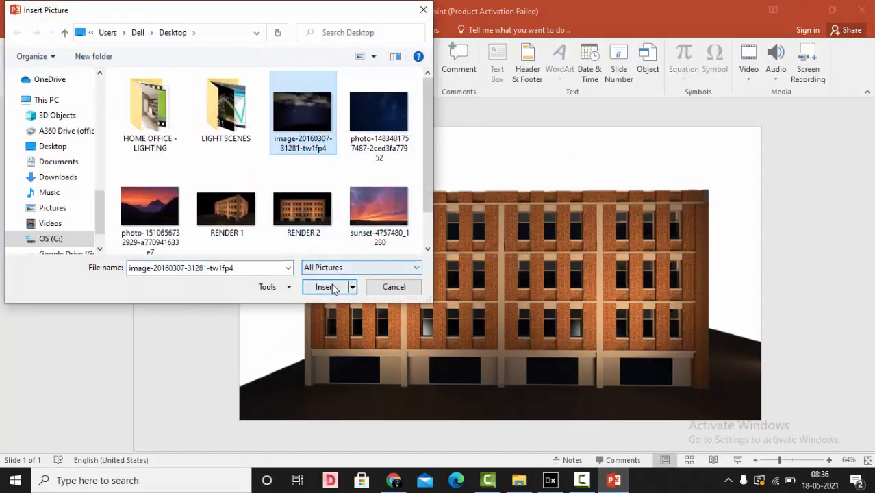
left_click(323, 287)
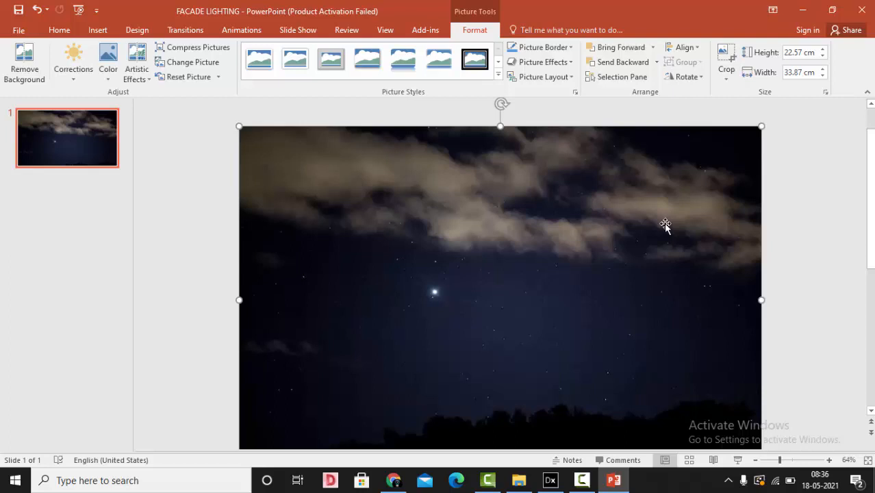
mouse_move(663, 189)
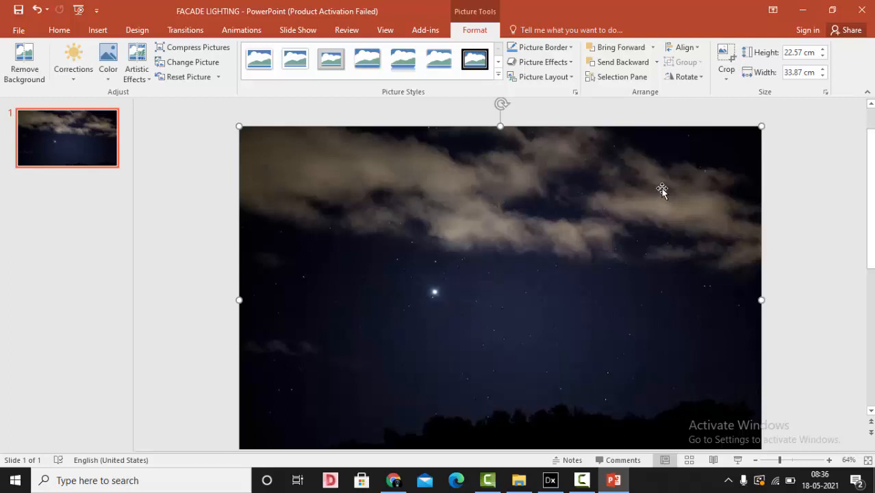
mouse_move(657, 170)
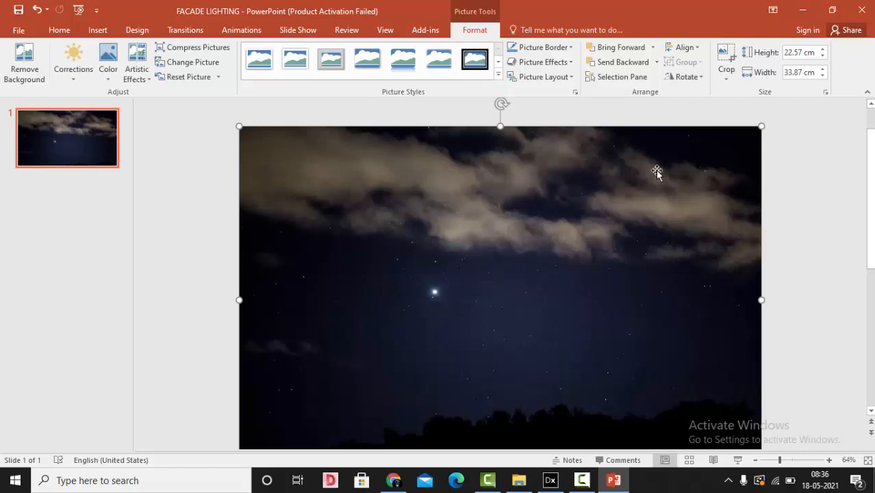
Send the night sky photo to the back and drag it to cover the slide
right_click(656, 171)
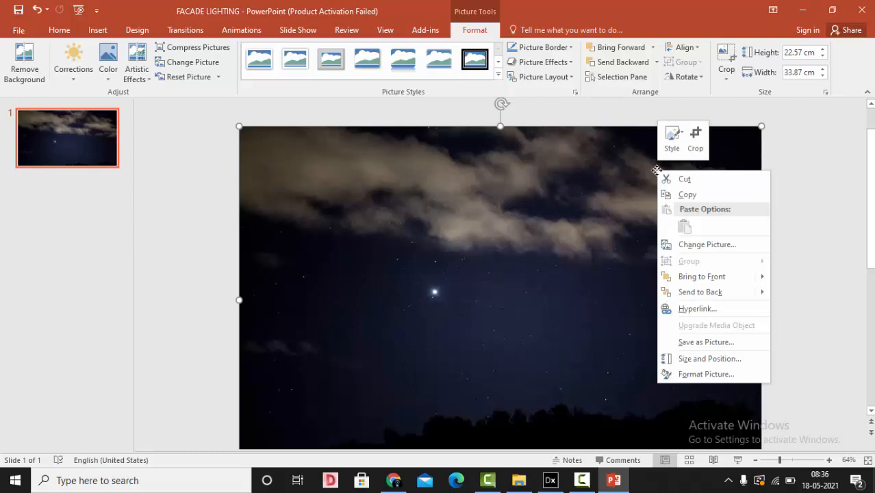
mouse_move(700, 292)
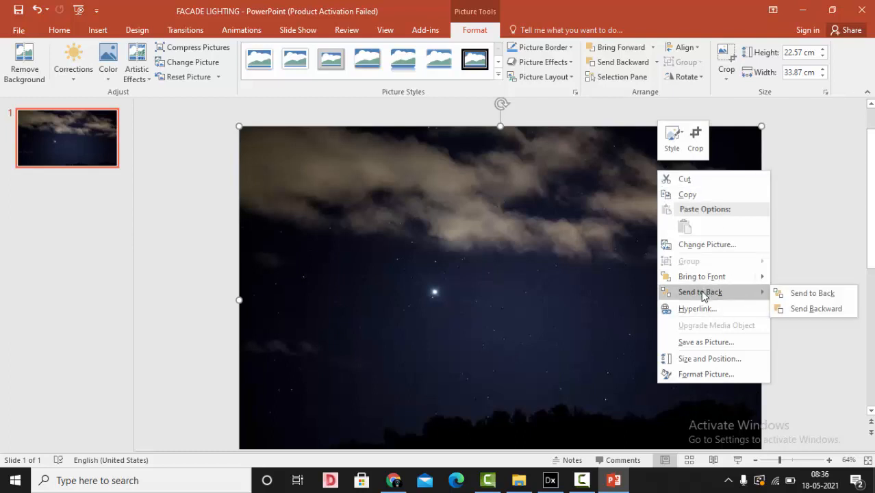
left_click(812, 293)
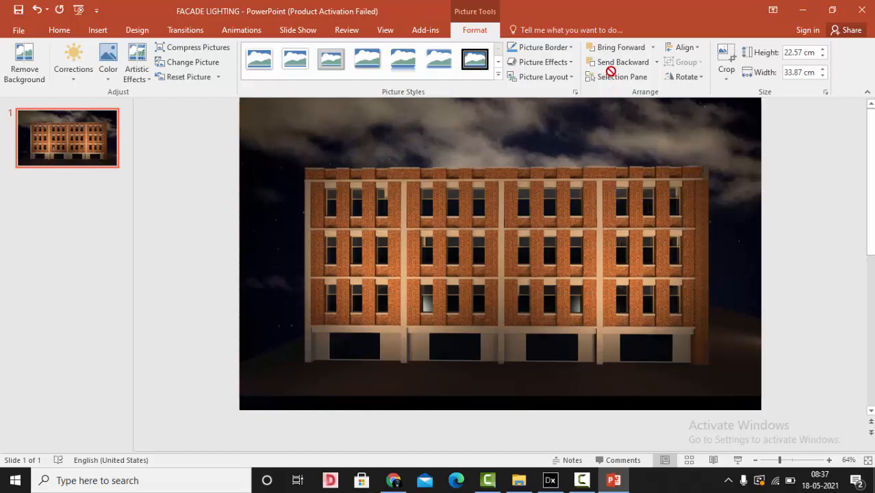
left_click(500, 254)
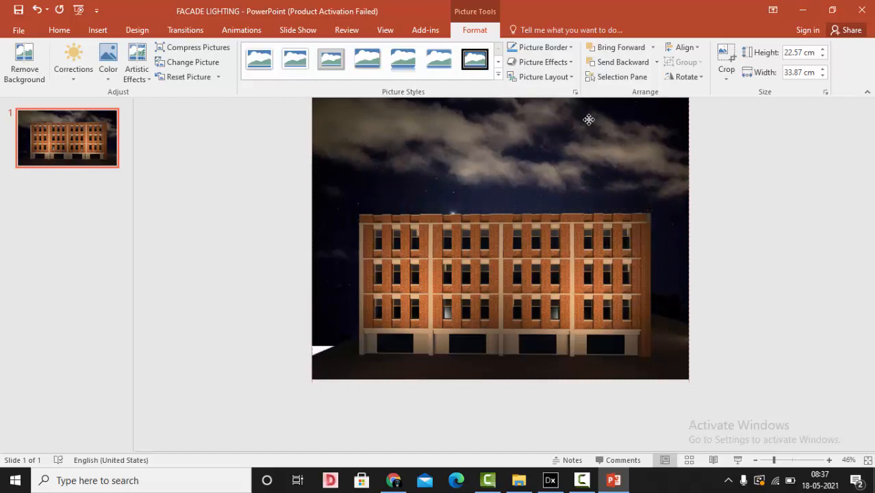
left_click_drag(589, 120, 583, 128)
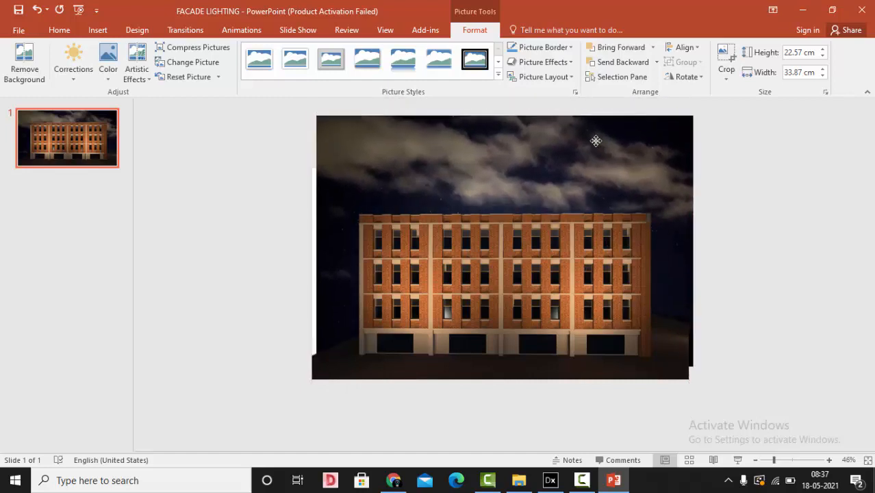
left_click_drag(596, 140, 590, 179)
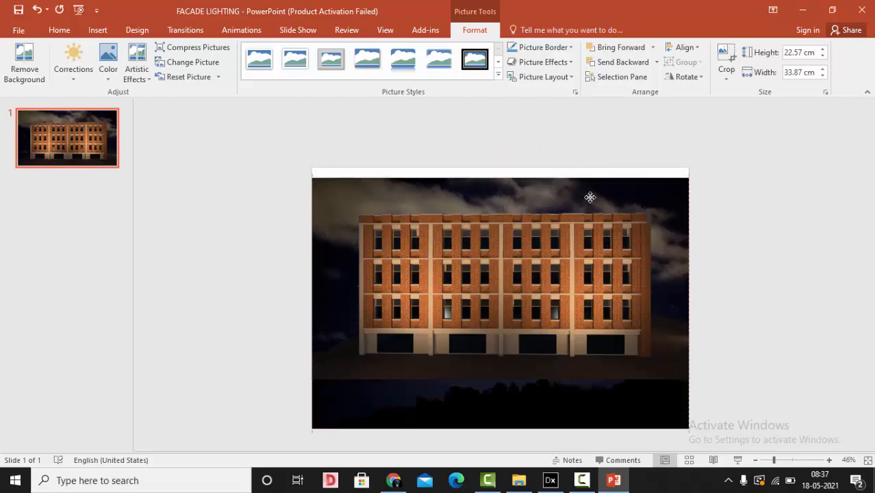
left_click_drag(591, 197, 591, 187)
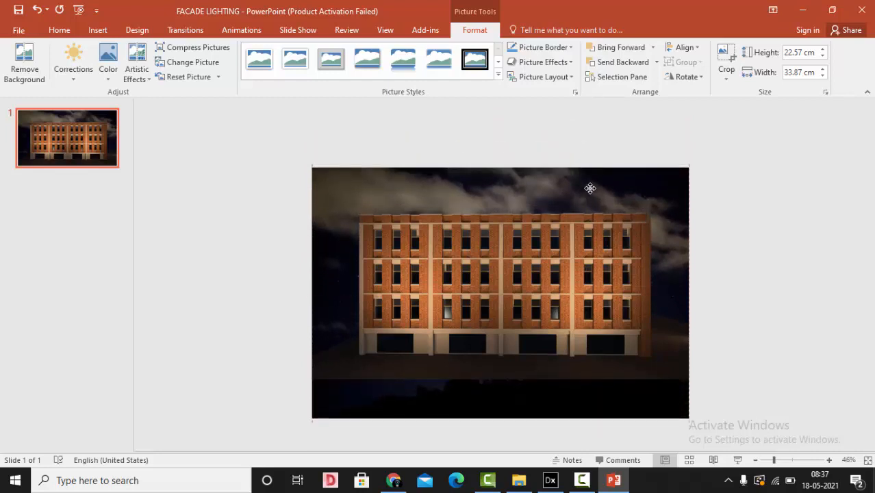
left_click_drag(591, 189, 591, 154)
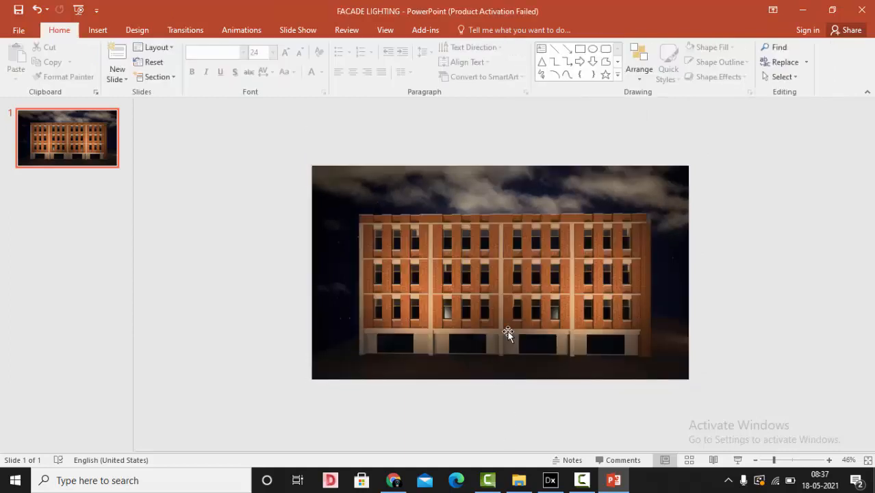
Group the facade render with the night sky photo and reopen the group's menu
right_click(508, 336)
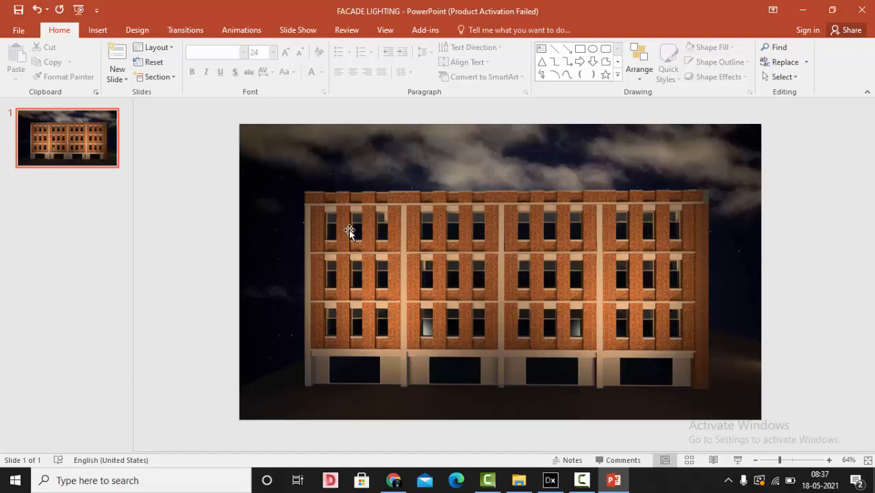
right_click(349, 230)
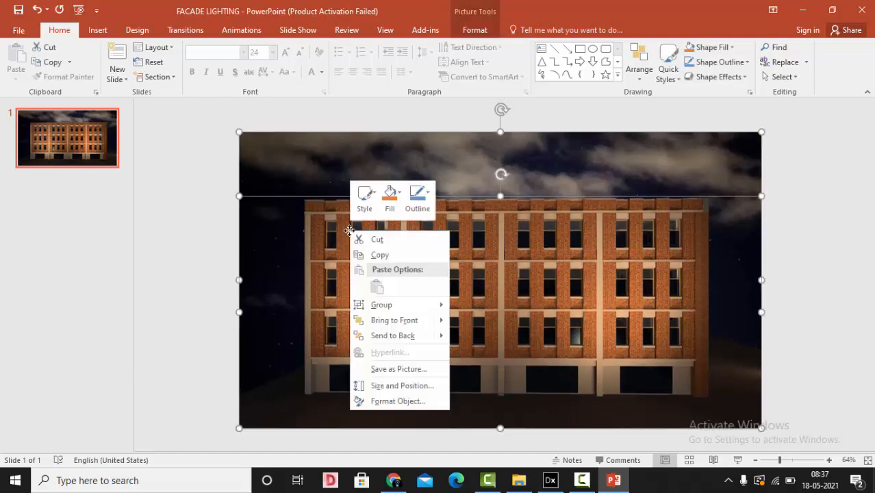
left_click(490, 311)
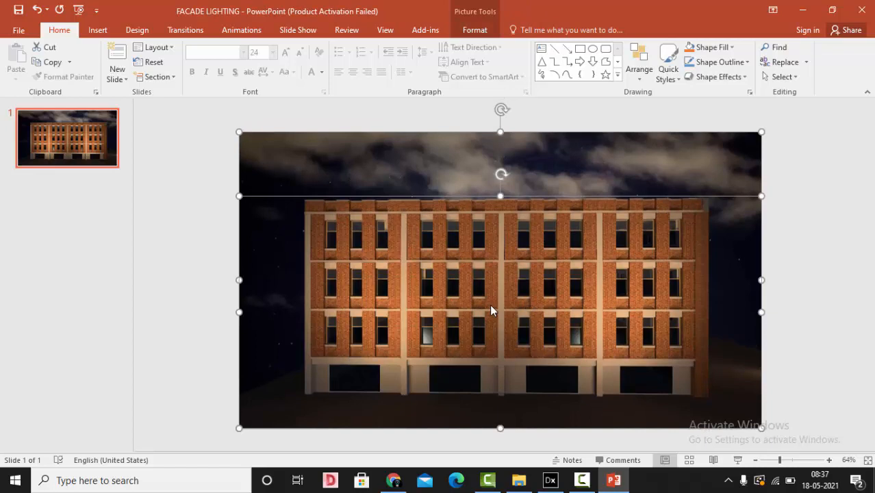
right_click(490, 310)
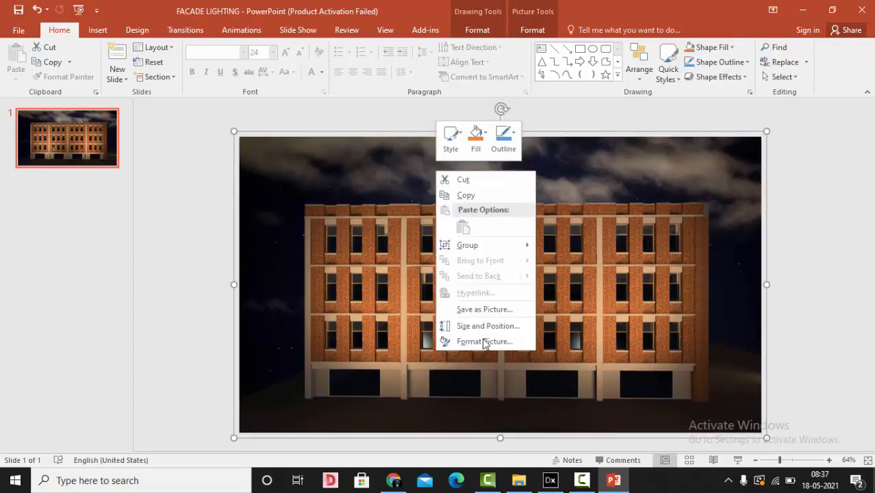
left_click(484, 309)
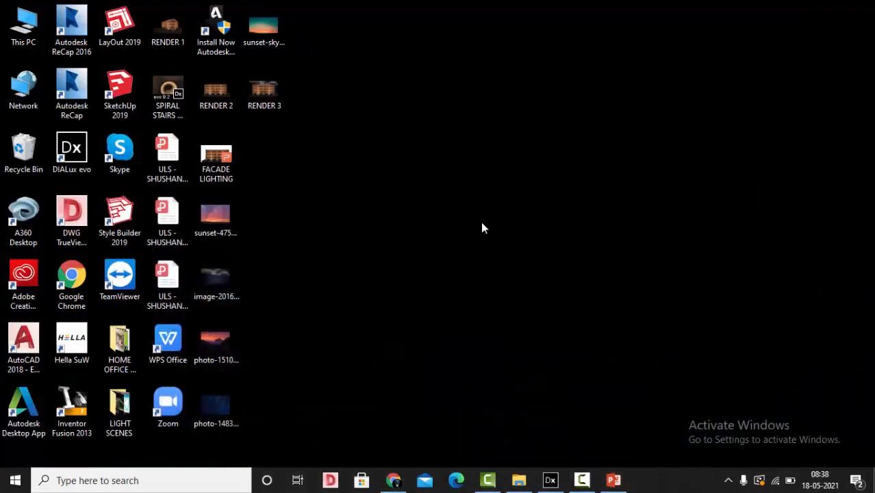
Preview RENDER 3 in Photos, then return to the FACADE LIGHTING presentation
double_click(265, 89)
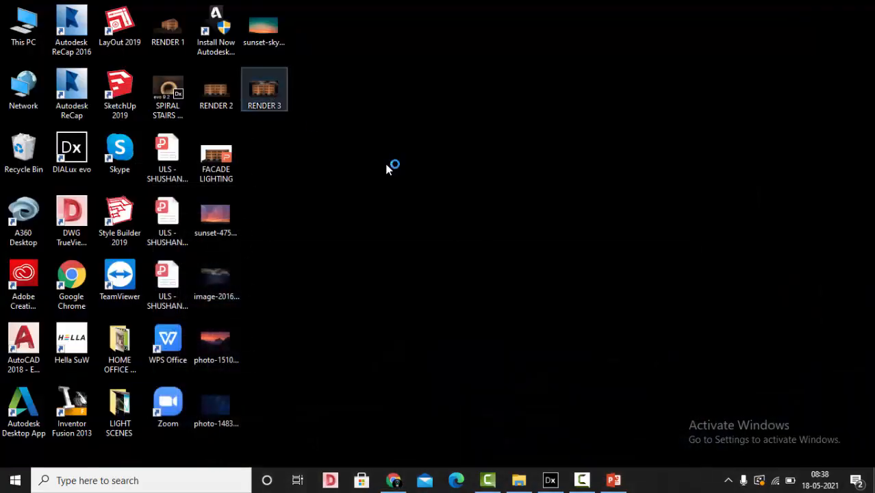
double_click(265, 89)
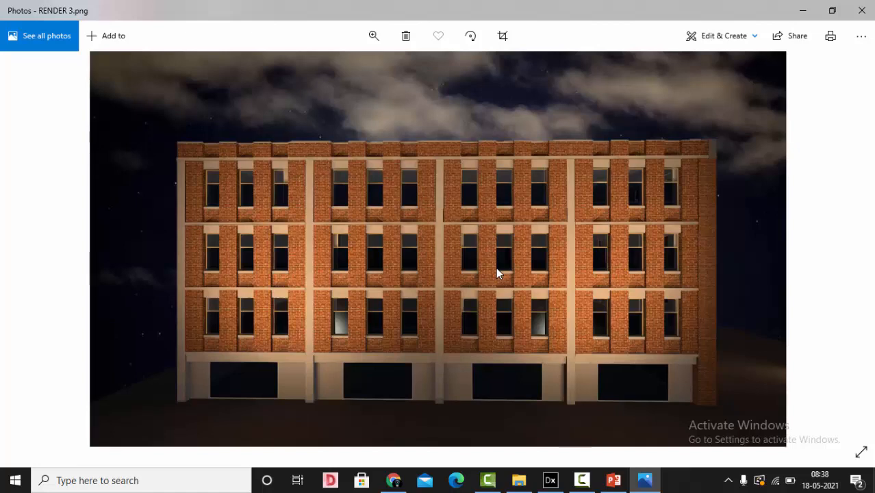
left_click(613, 480)
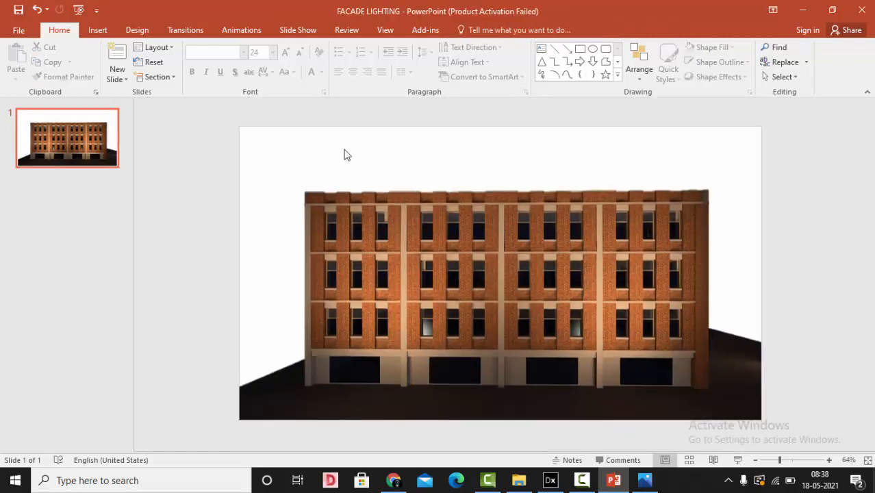
Insert the sunset-sky-10 picture from the Desktop folder onto the slide
left_click(97, 29)
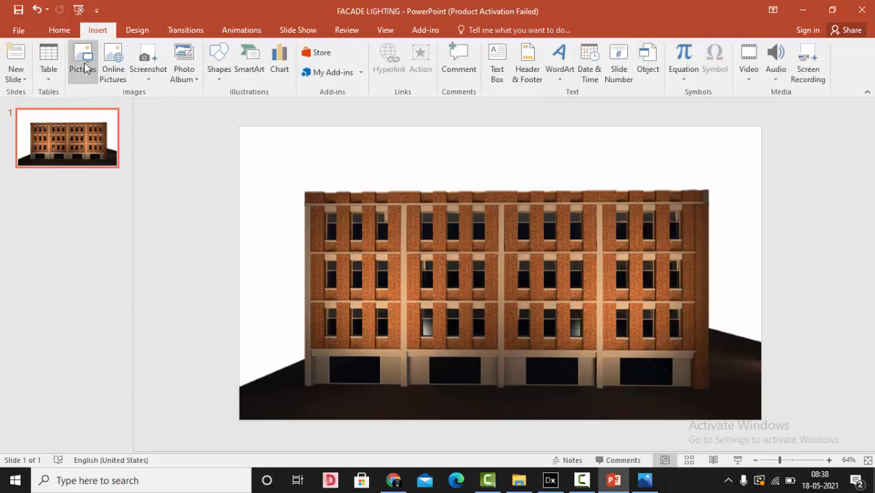
left_click(81, 62)
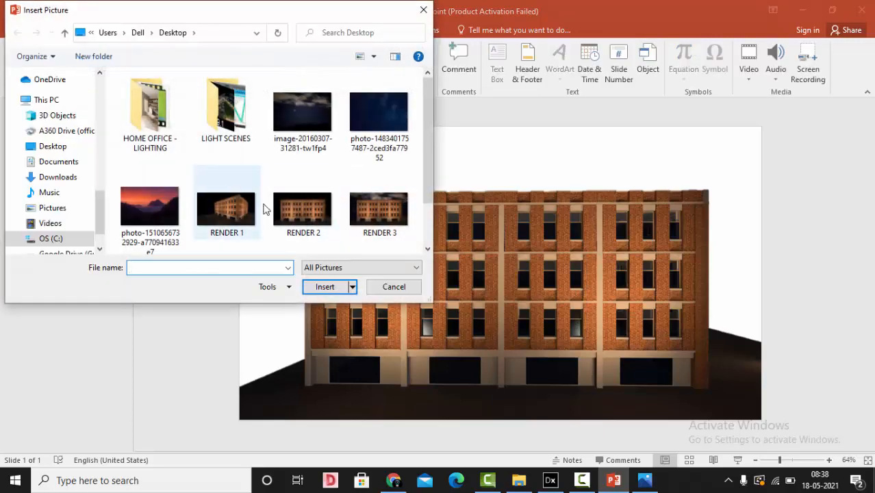
scroll("down", 3)
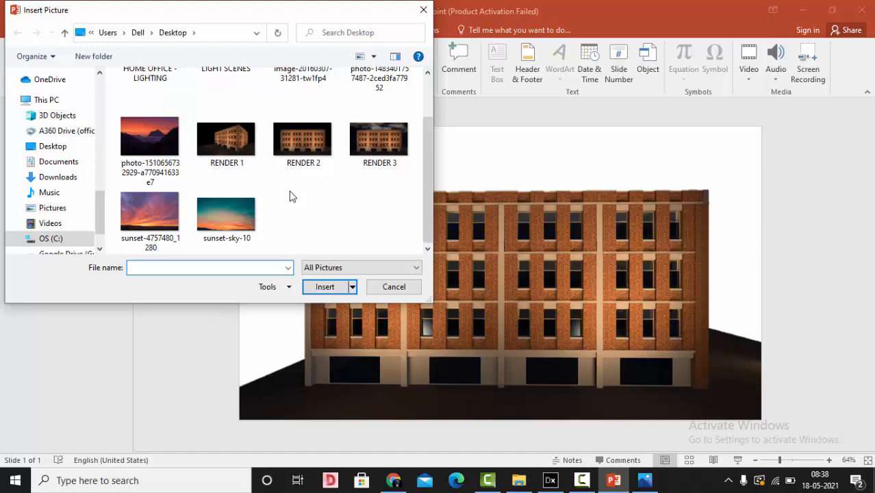
left_click(226, 215)
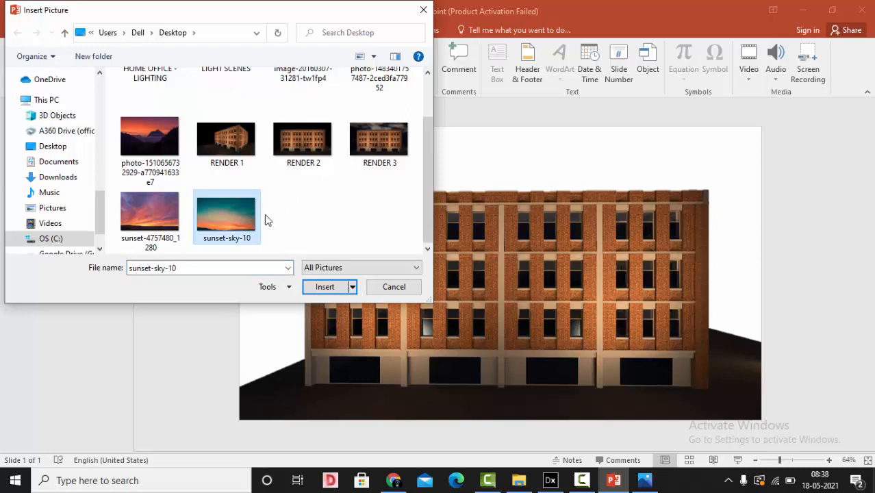
mouse_move(308, 220)
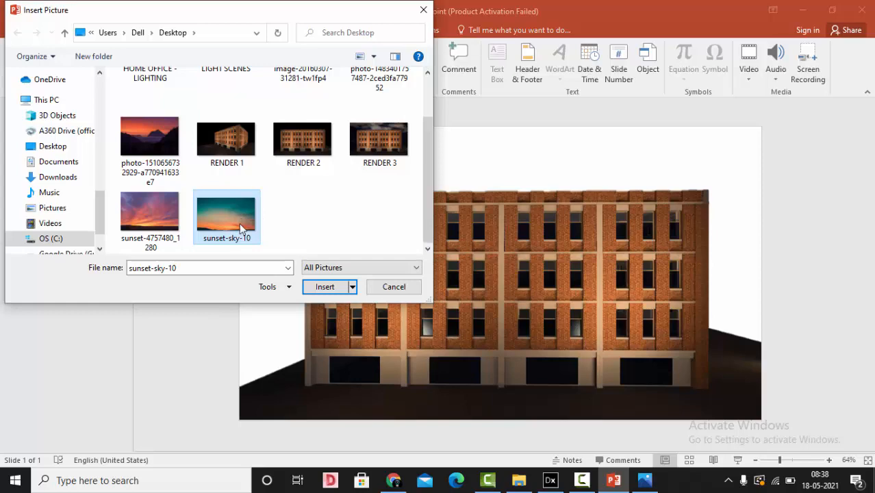
left_click(325, 286)
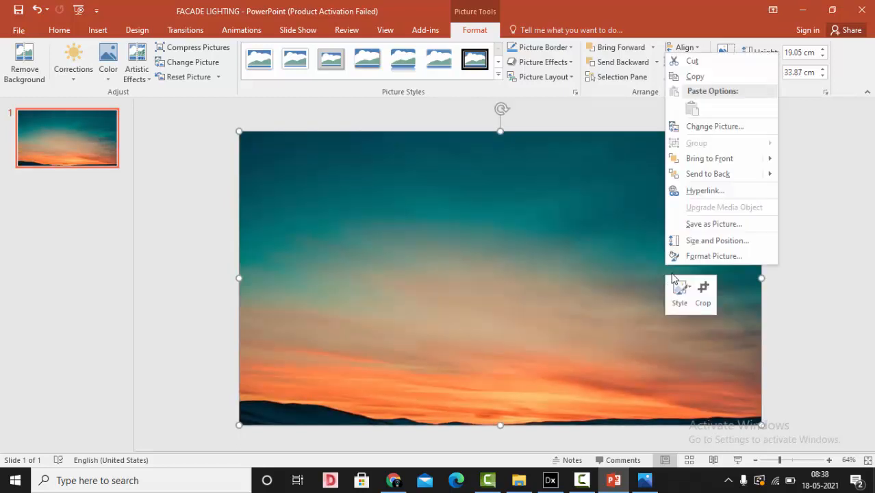
Send the sunset sky picture behind the cut-out facade render
left_click(714, 126)
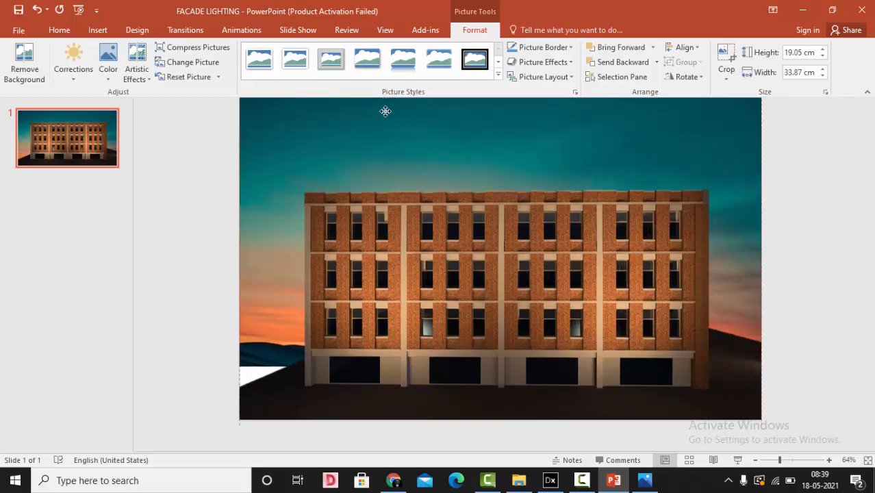
left_click(726, 61)
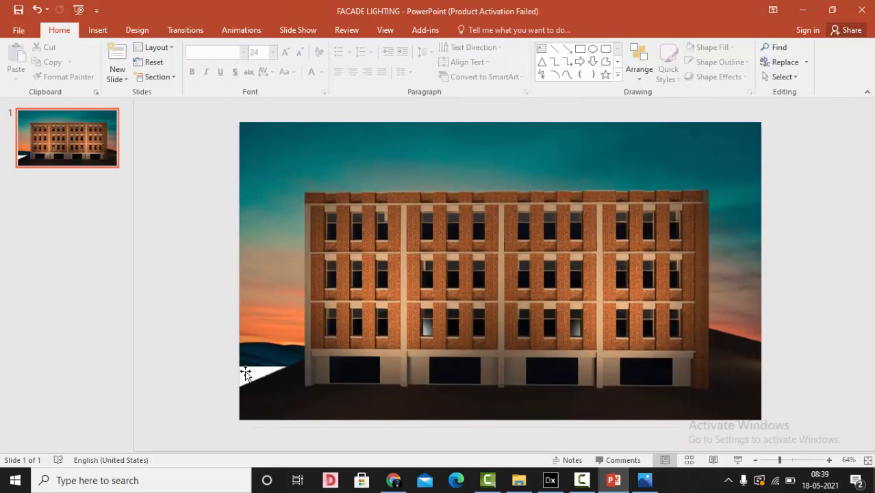
mouse_move(804, 178)
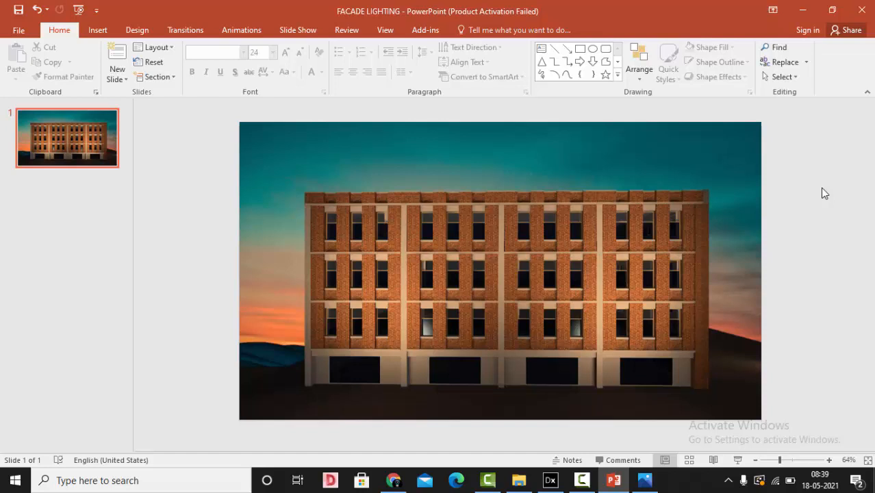
mouse_move(280, 161)
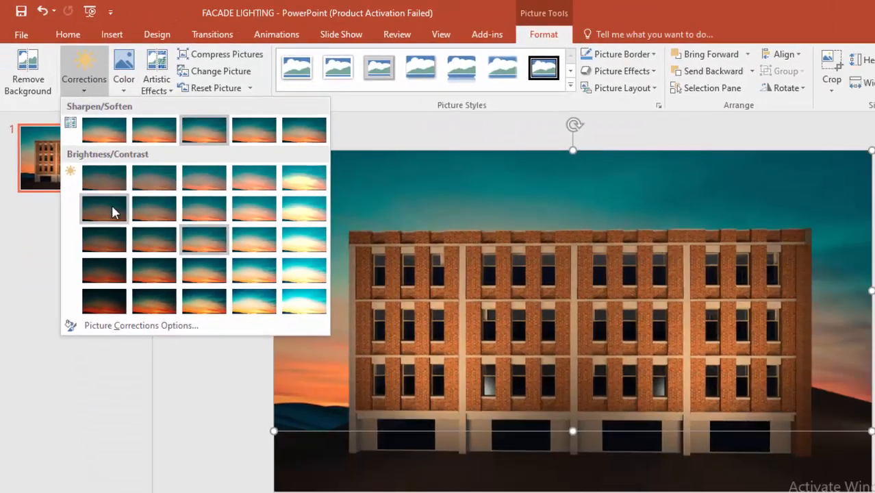
mouse_move(103, 178)
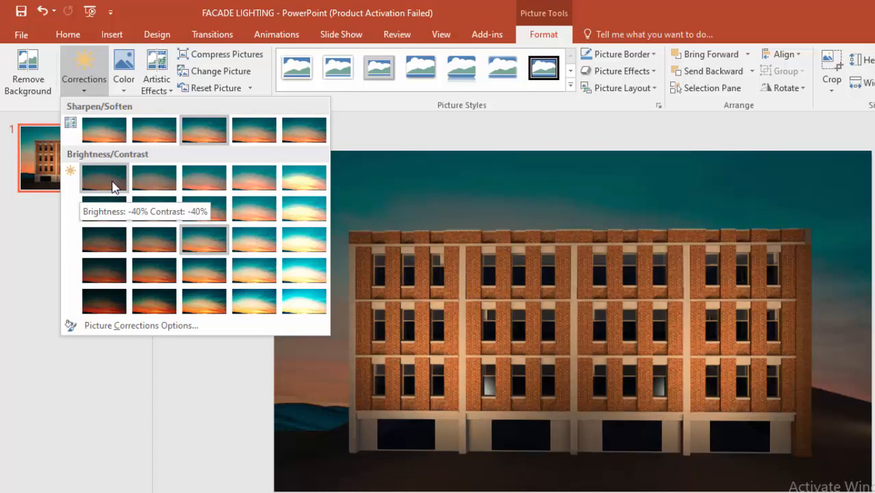
mouse_move(103, 208)
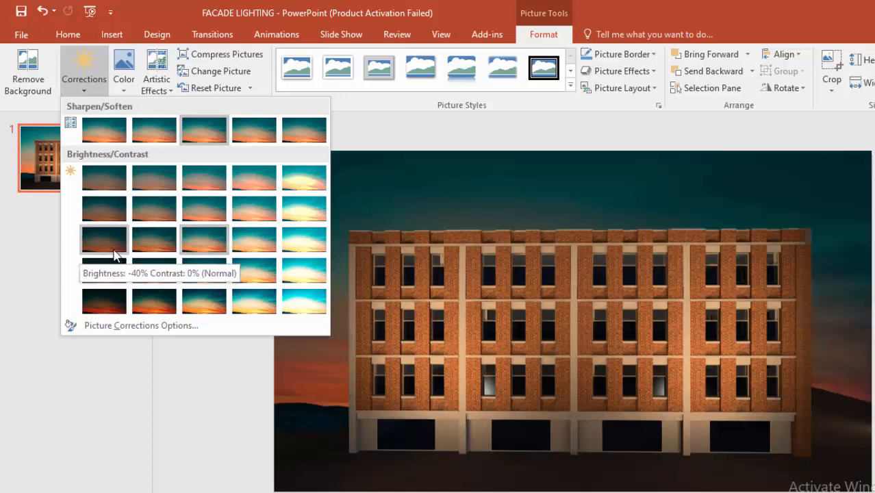
mouse_move(104, 301)
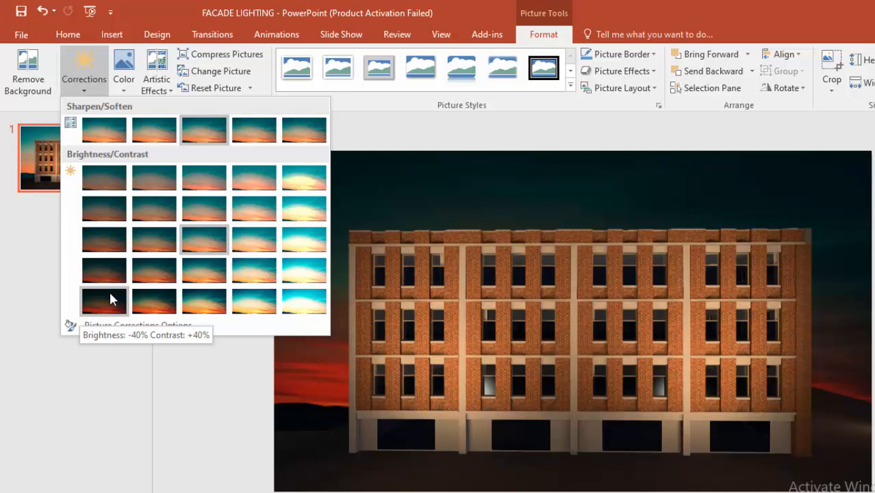
mouse_move(104, 271)
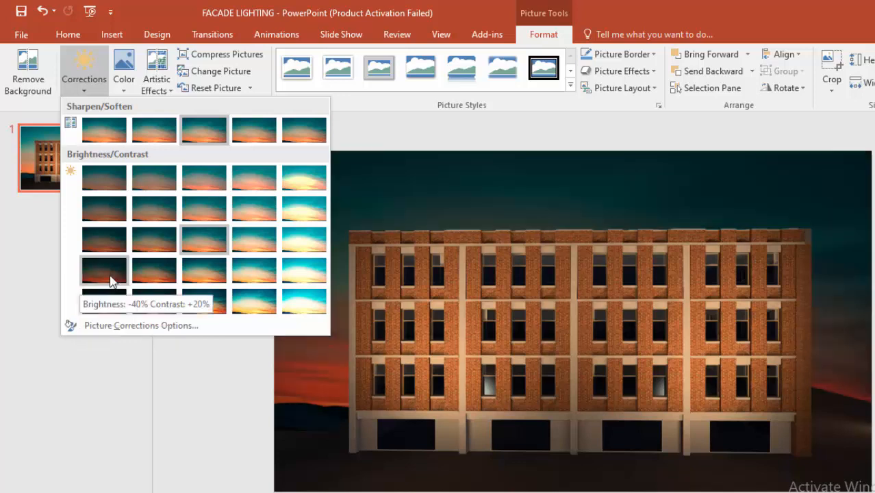
mouse_move(104, 209)
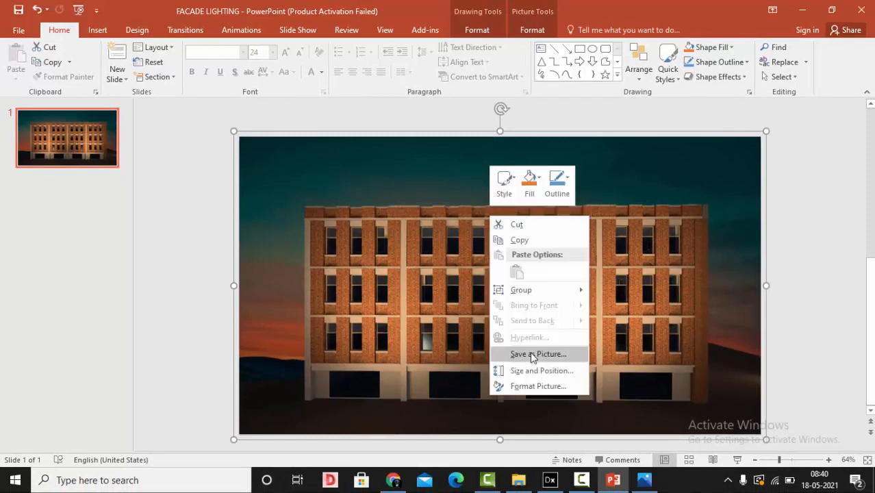
Save the grouped composition as picture RENDER 4 on the desktop and minimise PowerPoint
left_click(537, 354)
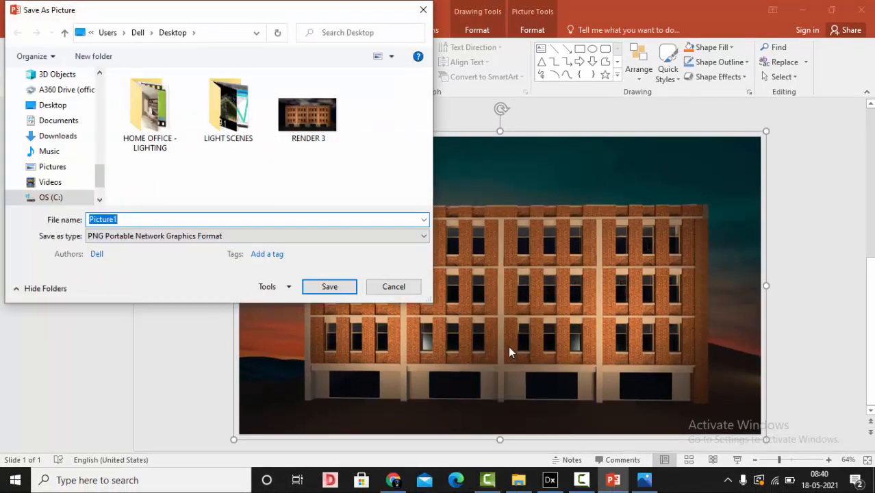
type("RENDER")
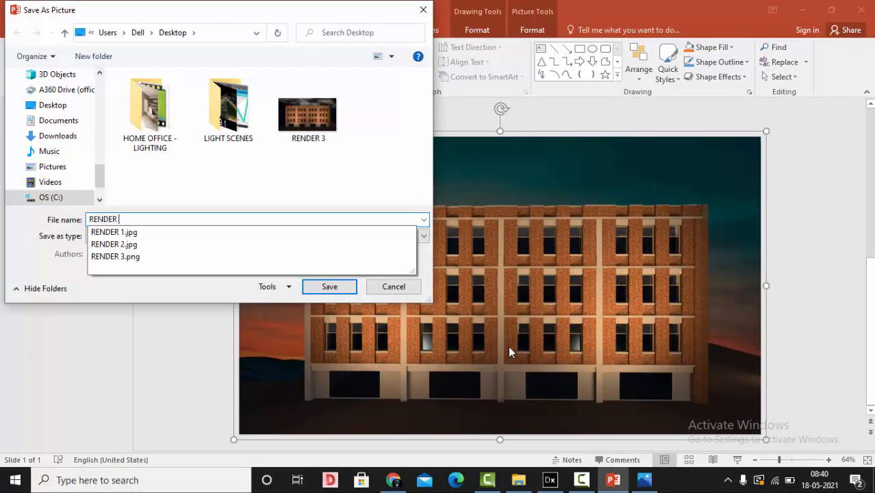
left_click(330, 286)
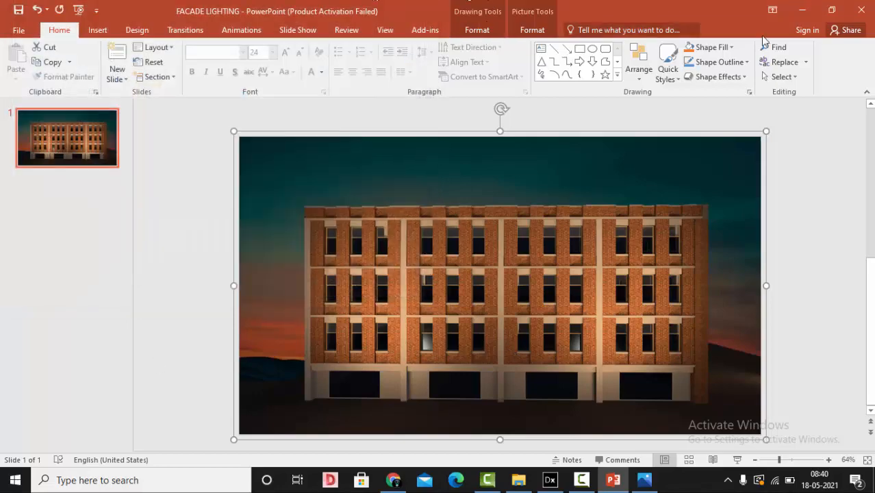
left_click(802, 10)
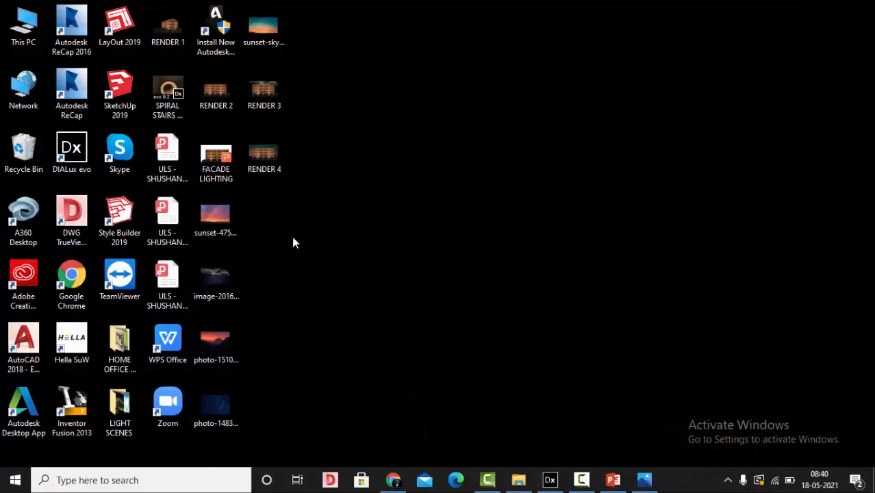
Open the DIALux evo facade project and switch to the calculation objects workspace
double_click(264, 150)
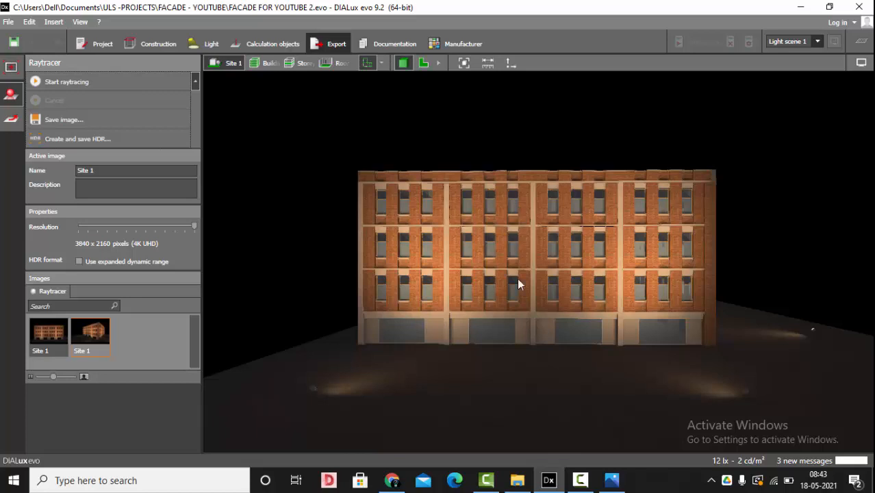
left_click(272, 43)
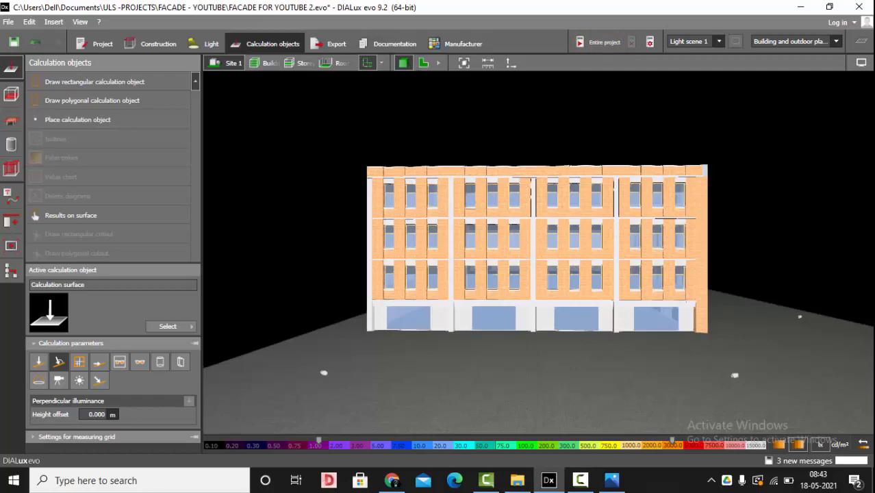
Recall the Site 1 (20) saved view and display it as a 2D plan
left_click(783, 78)
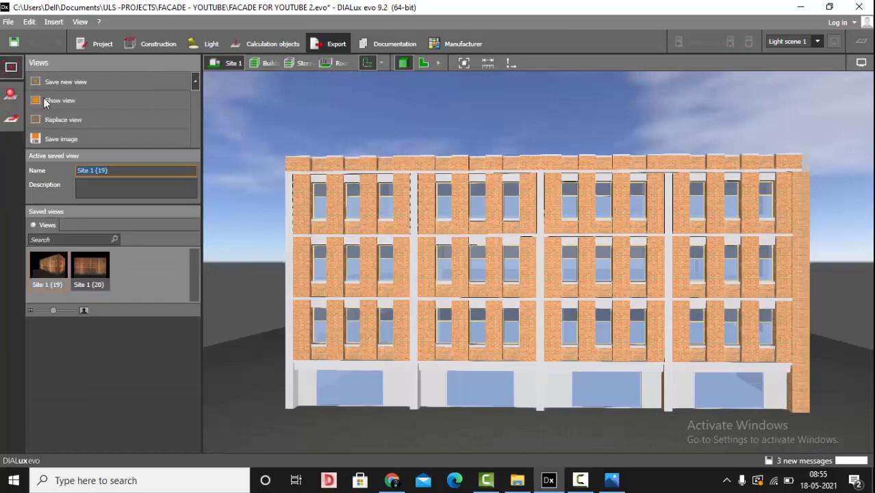
left_click(48, 267)
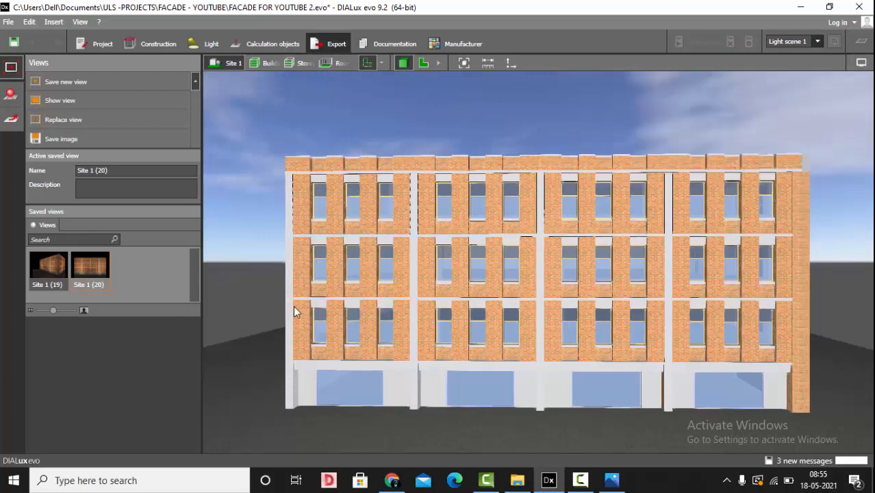
mouse_move(361, 188)
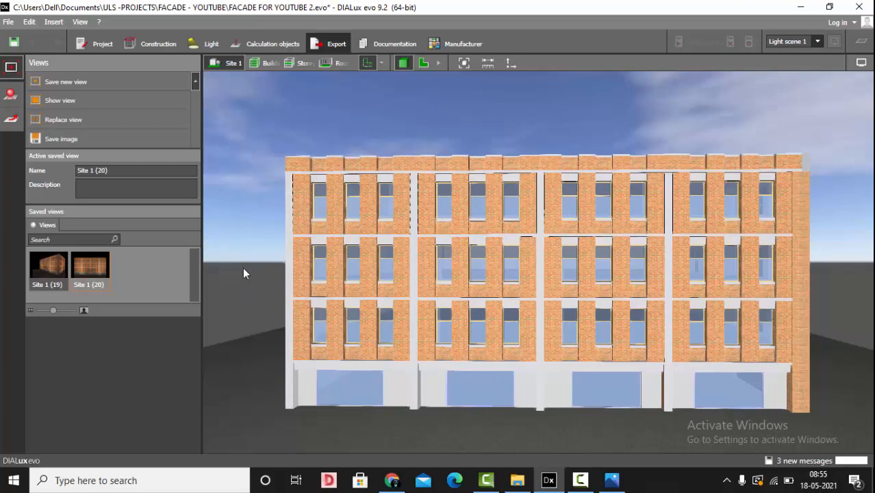
mouse_move(852, 275)
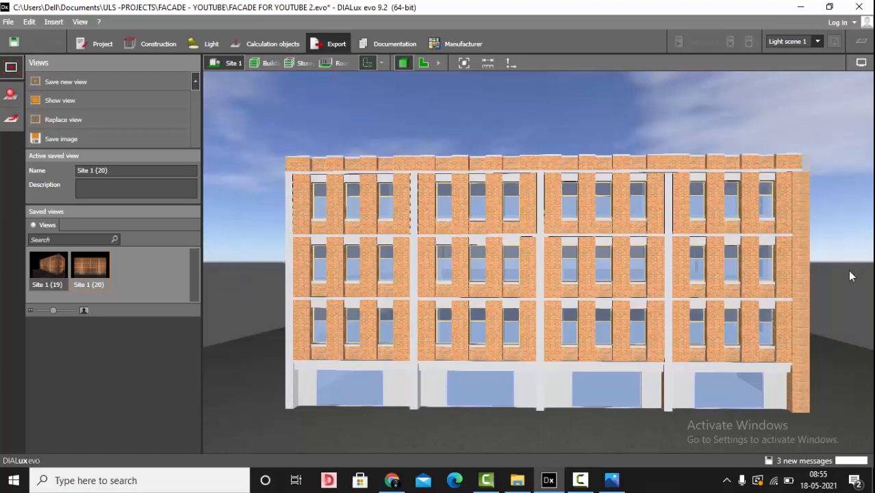
mouse_move(380, 123)
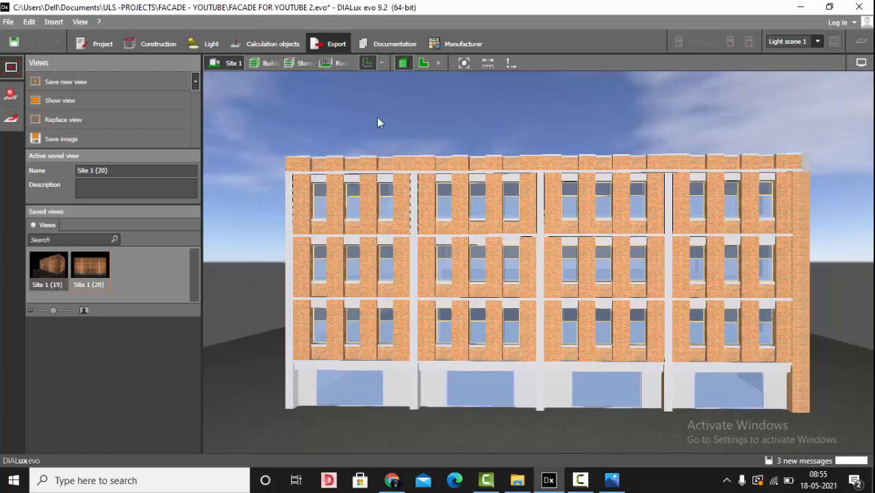
left_click(423, 62)
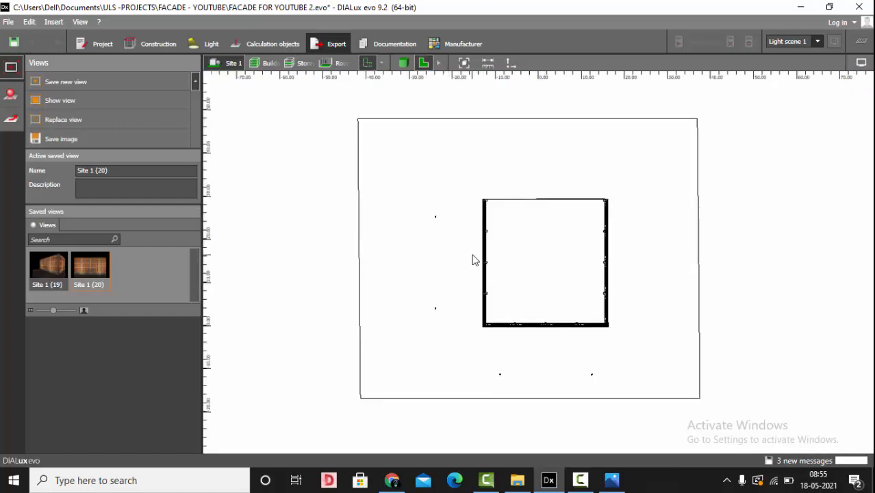
Switch to the 2D top-down site plan in Construction mode and enlarge it
left_click(403, 62)
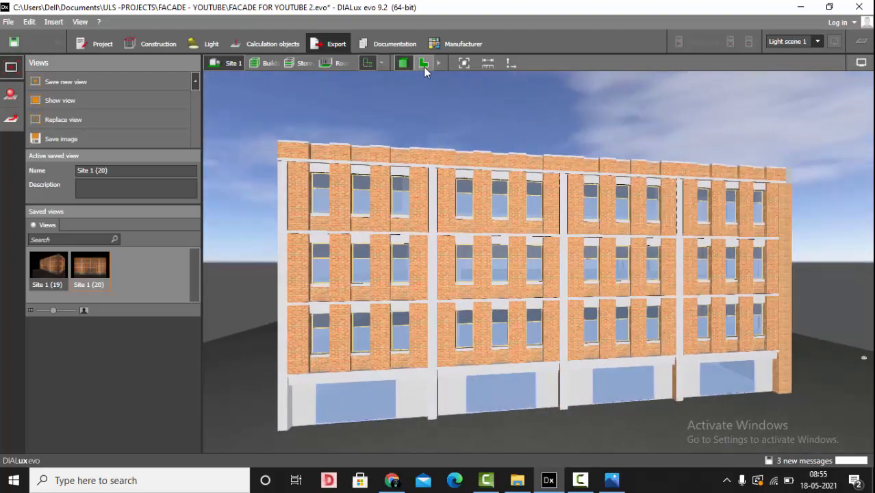
left_click(424, 63)
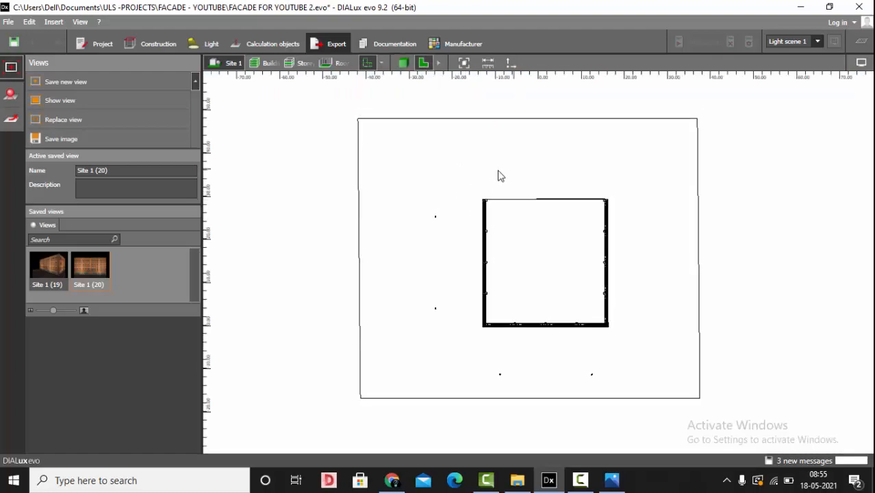
mouse_move(571, 404)
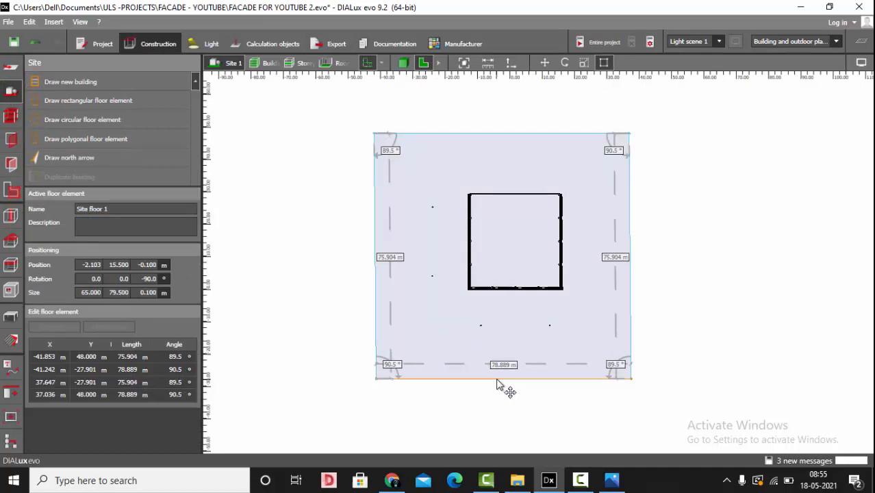
left_click_drag(504, 379, 510, 118)
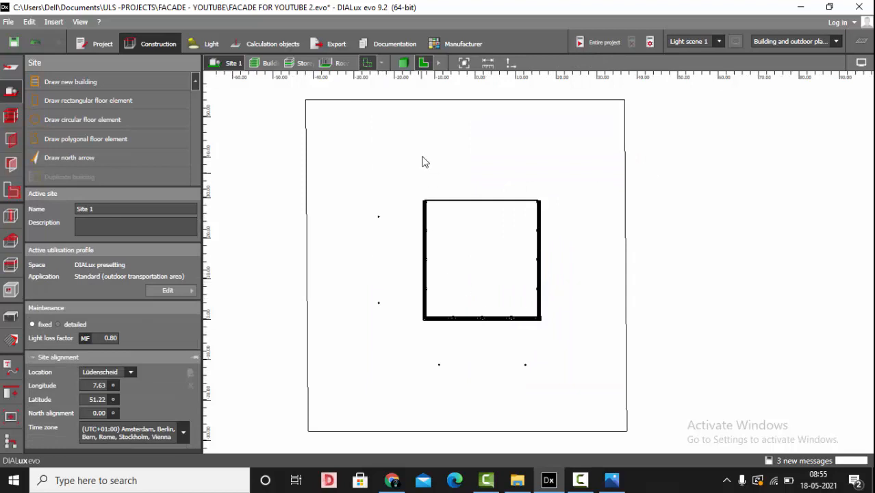
mouse_move(422, 154)
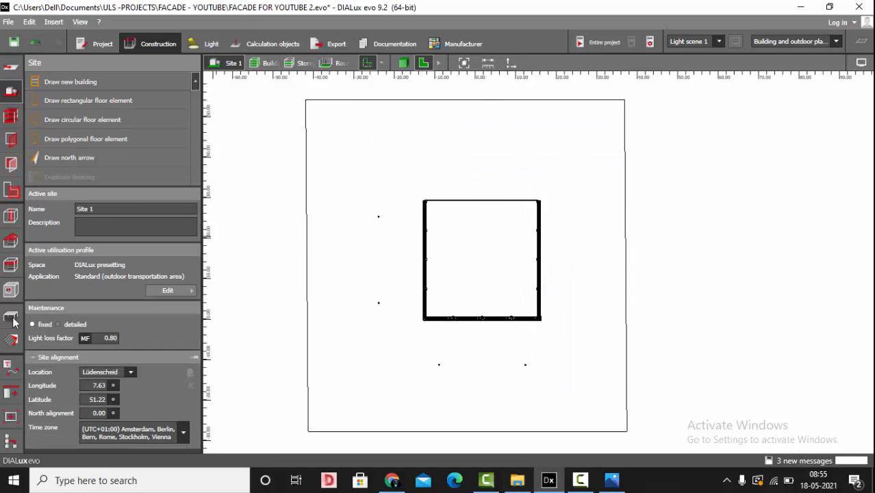
Draw a closed C-shaped extrusion body, 47 by 60.5 m, around the building footprint
left_click(11, 315)
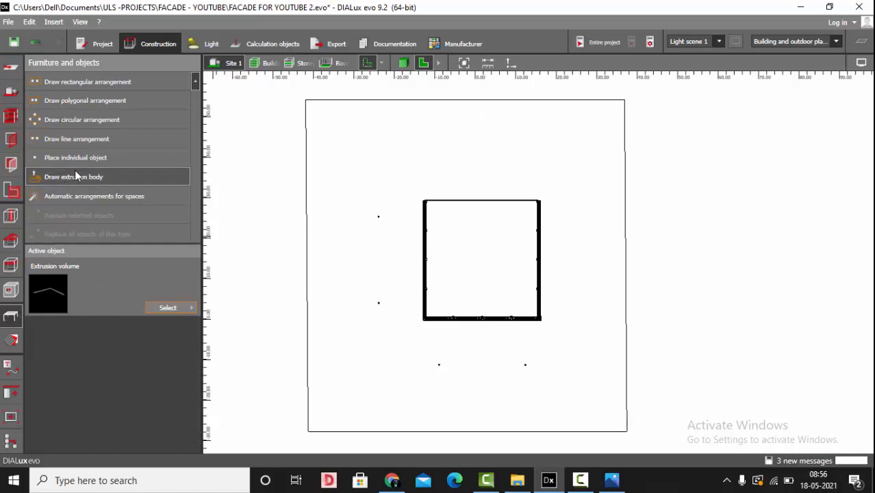
left_click(73, 176)
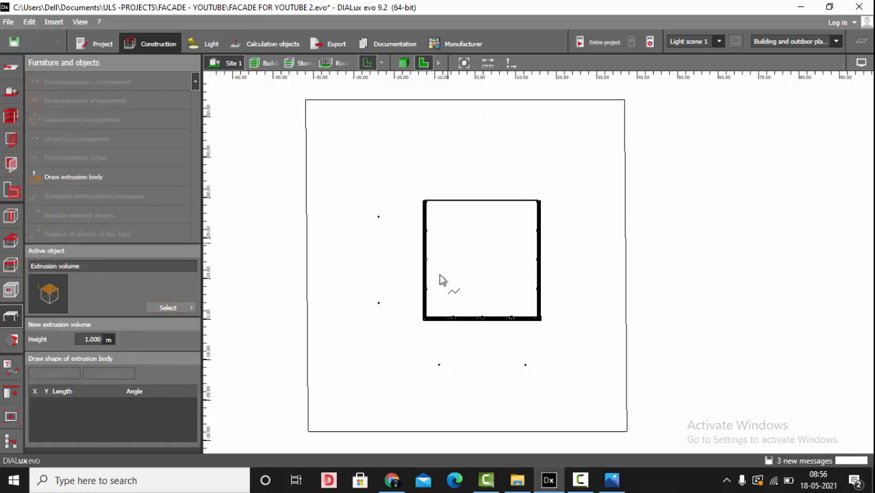
mouse_move(630, 340)
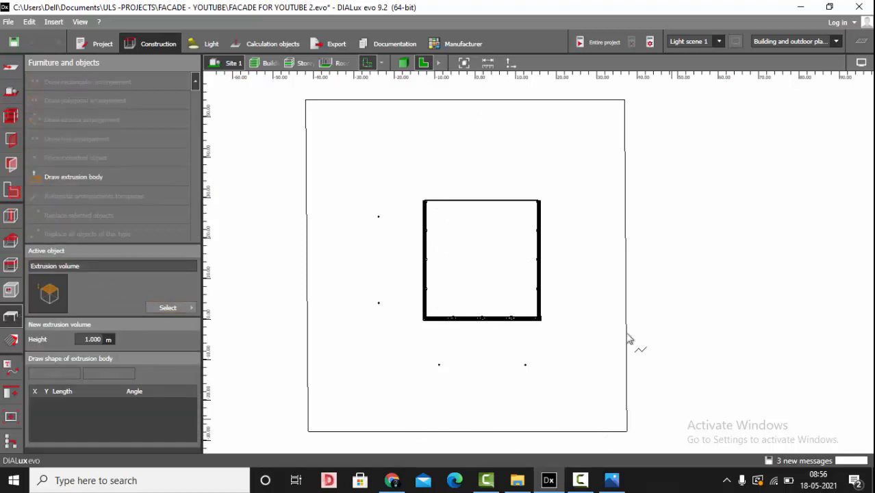
mouse_move(377, 144)
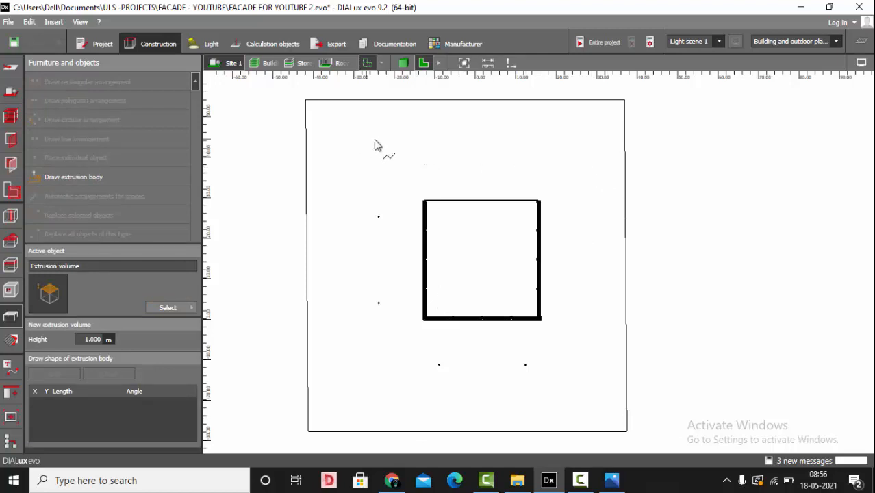
mouse_move(380, 148)
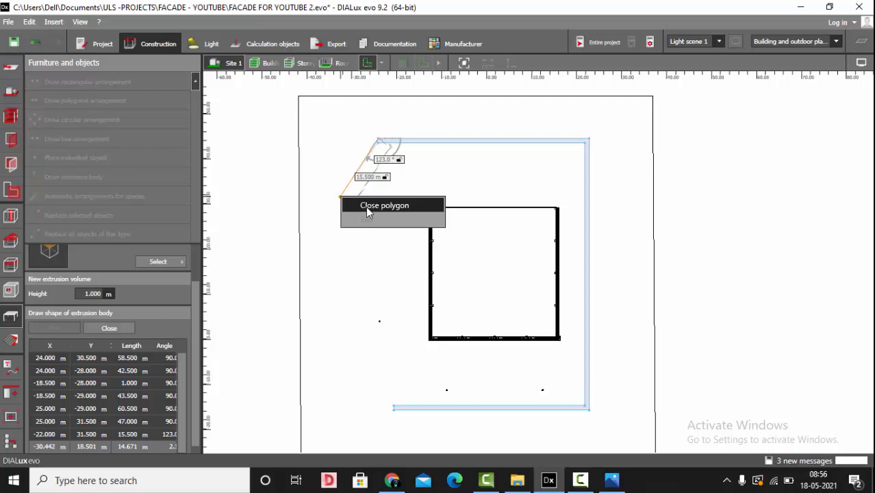
mouse_move(373, 214)
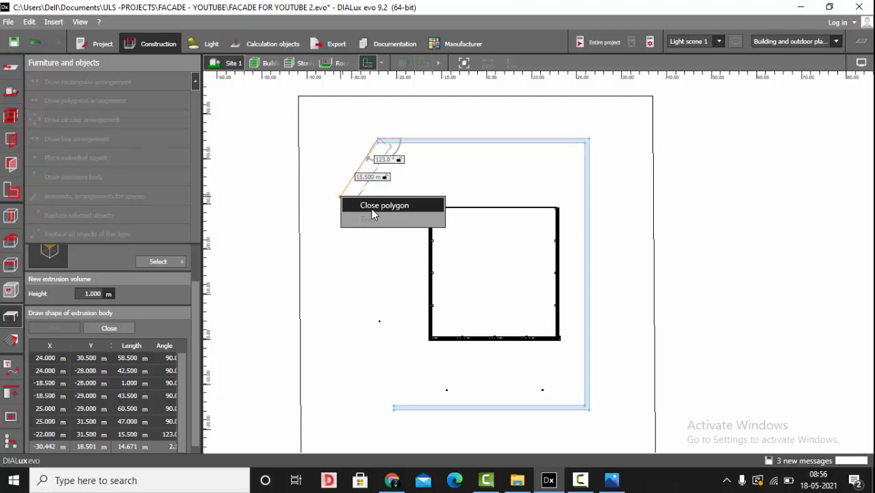
left_click(384, 205)
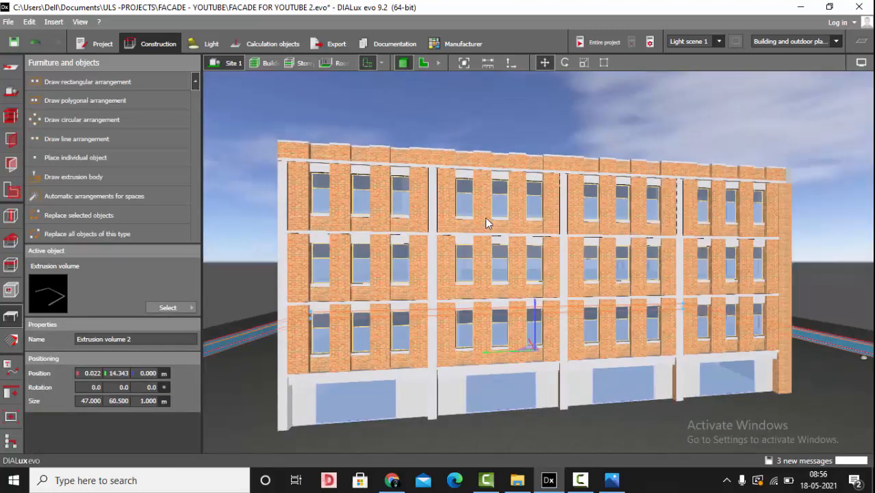
Raise the extrusion height and browse the Outdoor sky textures in the enlarged Material catalog
left_click_drag(486, 222, 786, 366)
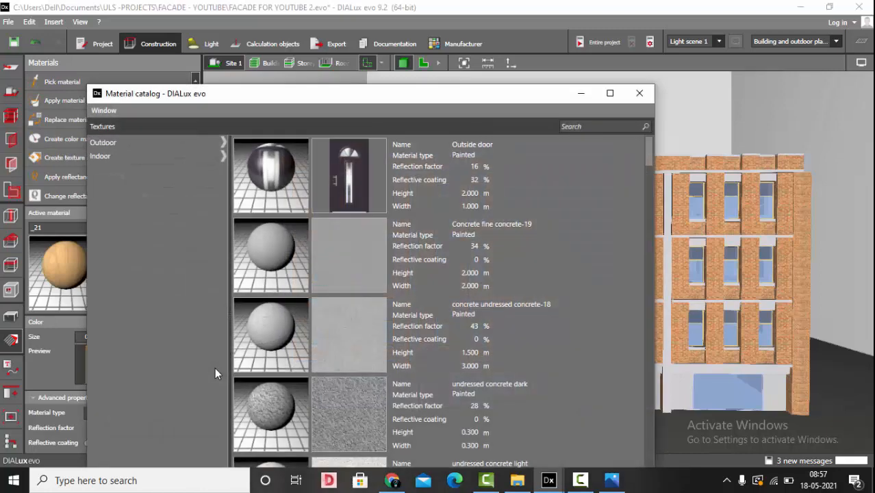
left_click(609, 93)
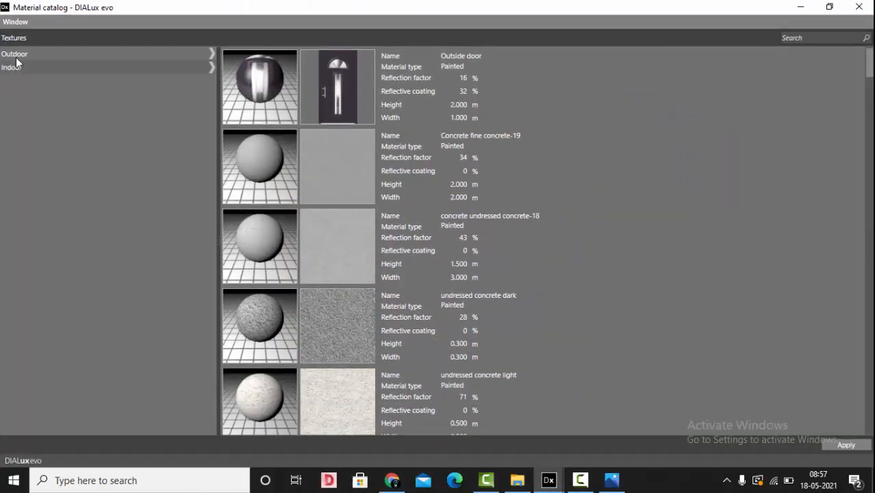
left_click(14, 53)
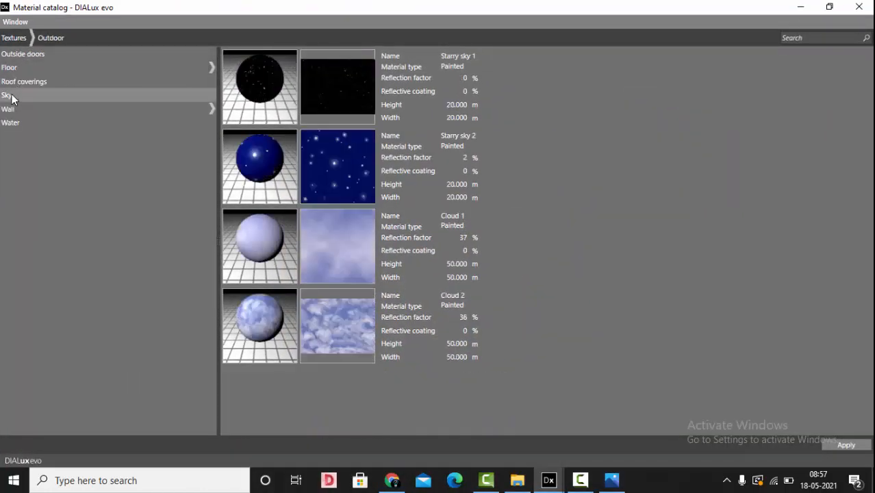
mouse_move(353, 78)
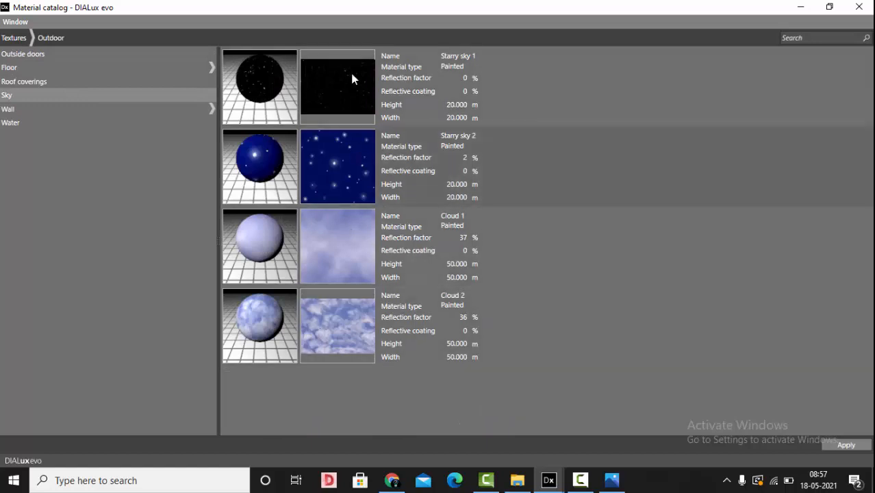
mouse_move(346, 175)
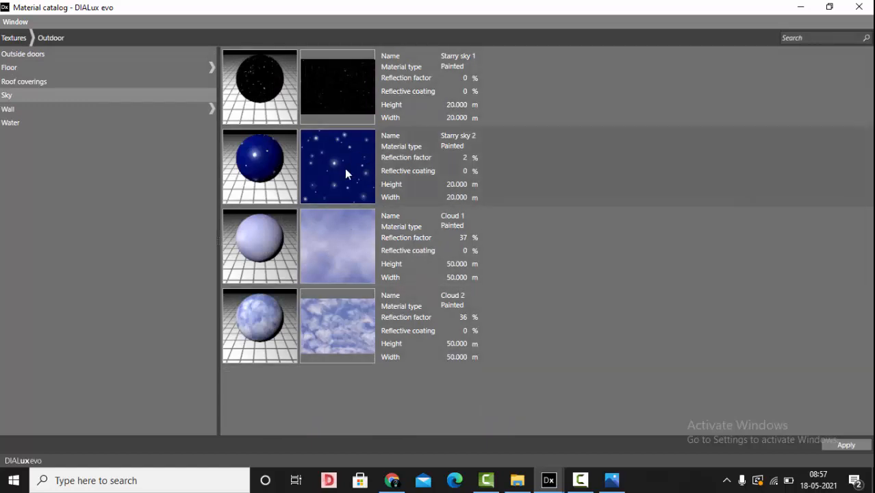
mouse_move(343, 163)
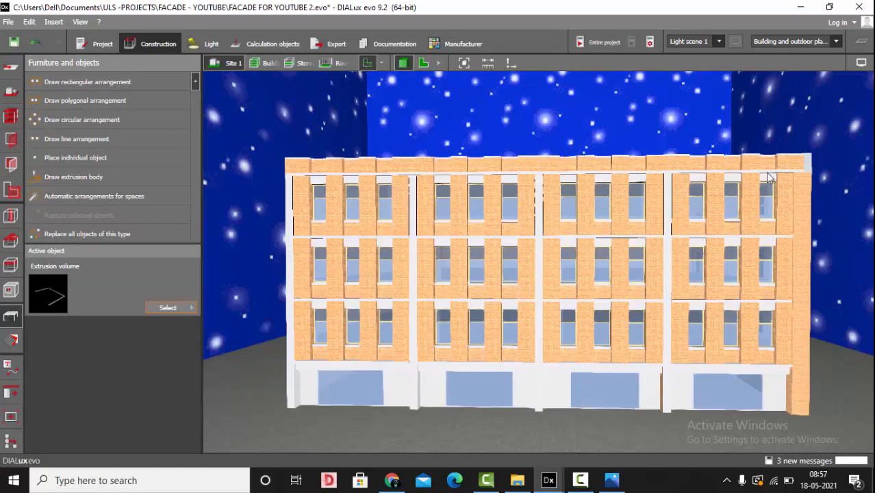
mouse_move(766, 180)
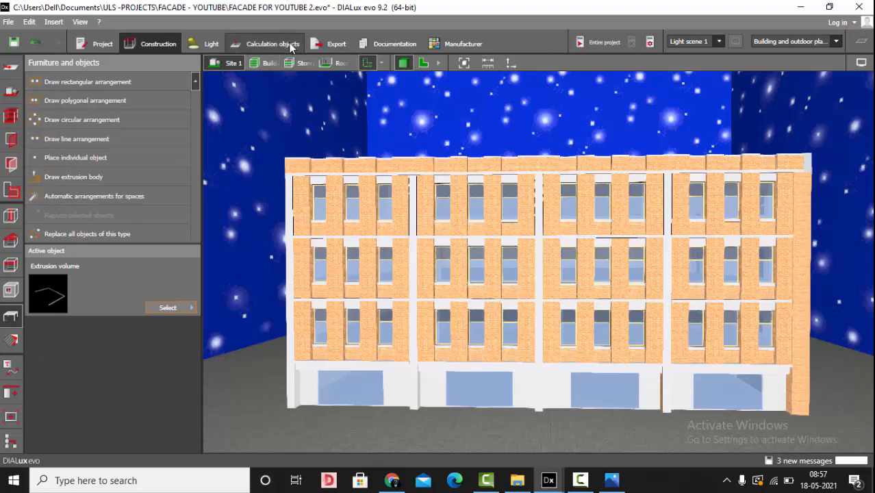
Calculate lighting for the entire project from Calculation objects
left_click(272, 43)
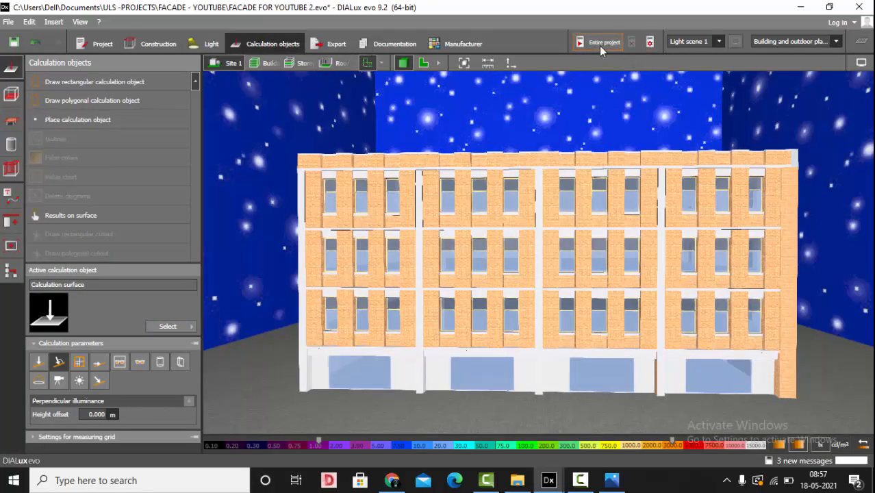
left_click(596, 42)
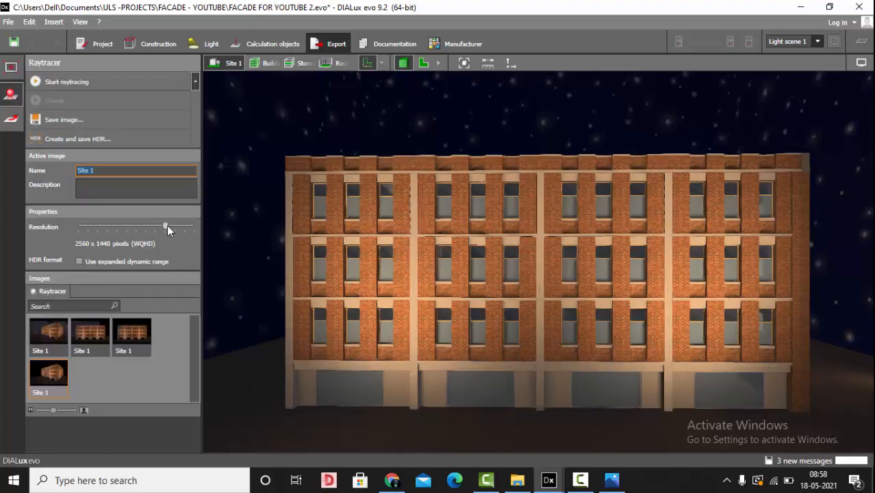
Raytrace the starry-night facade at 3840 x 2160 and maximize the render window
left_click_drag(165, 227, 184, 227)
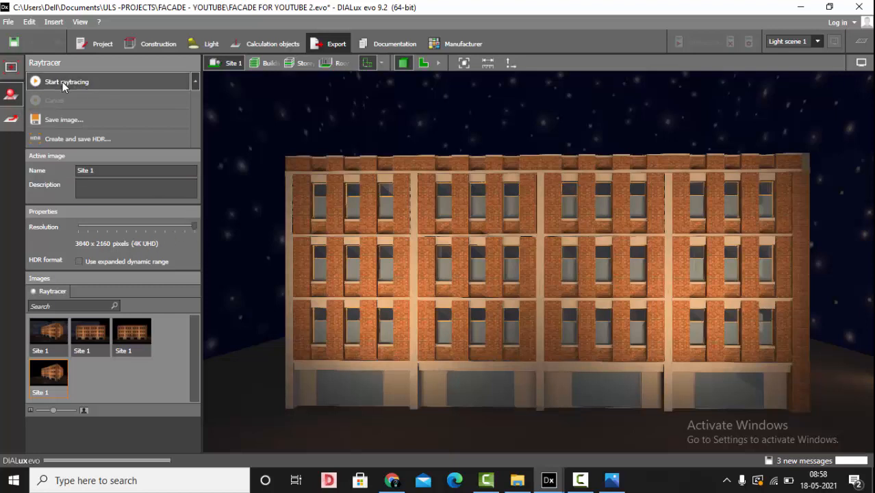
left_click(66, 81)
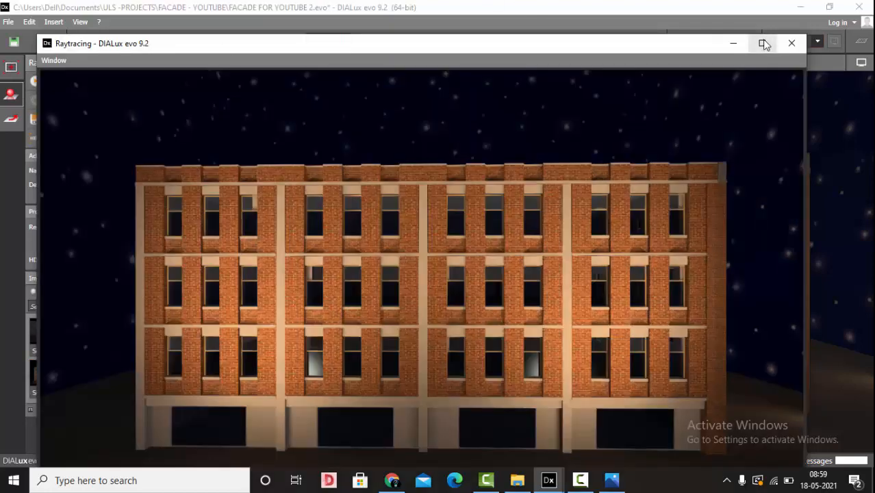
left_click(763, 43)
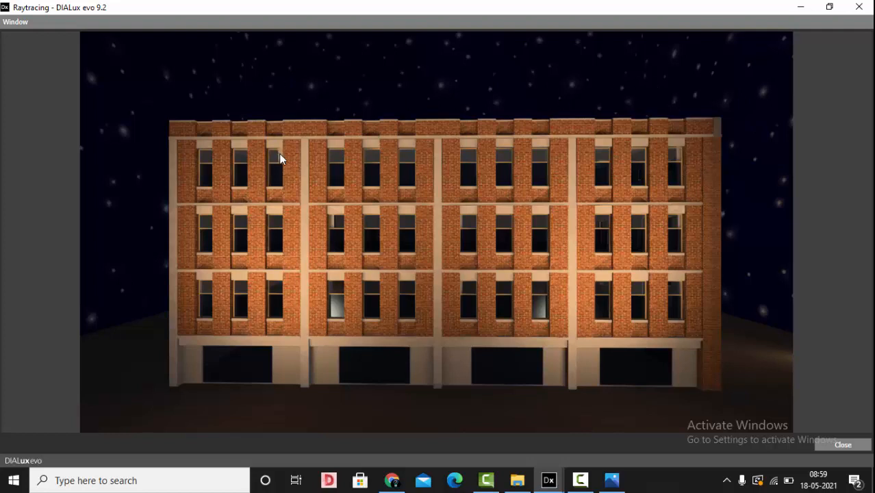
mouse_move(647, 97)
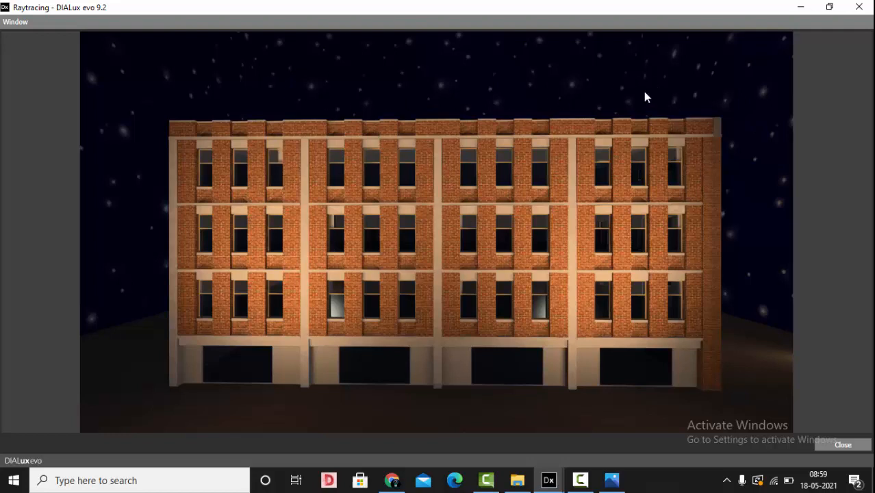
mouse_move(831, 421)
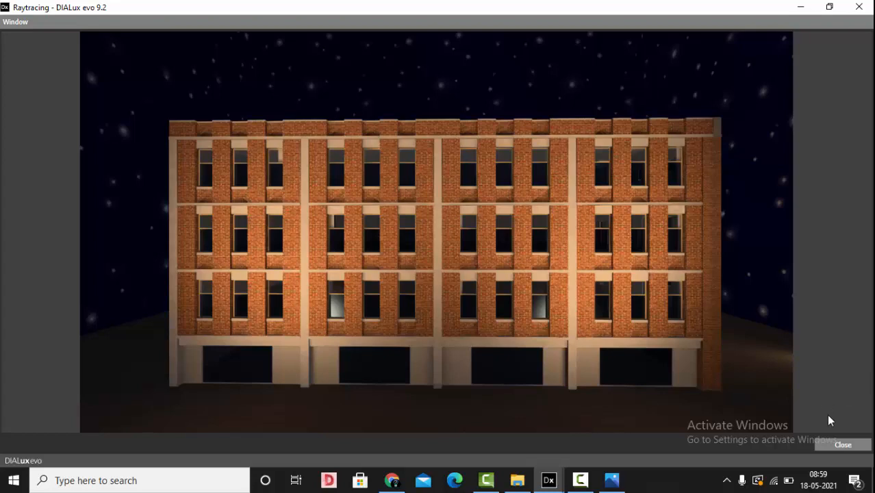
mouse_move(857, 448)
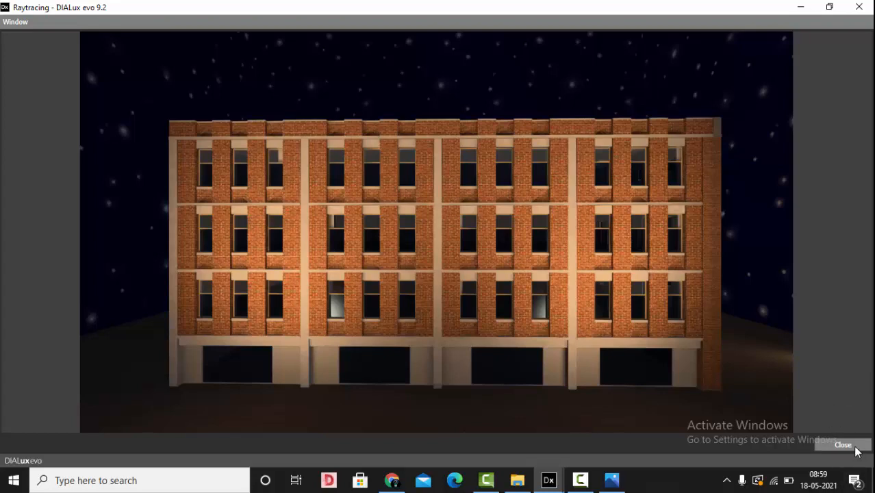
Save the render as JPEG 'RENDER 5' on the Desktop, declining to save the project
left_click(62, 119)
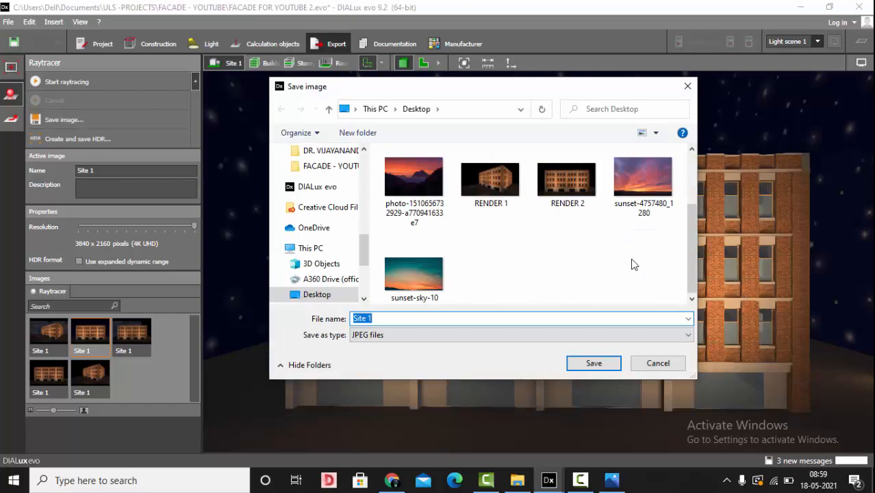
type("RE")
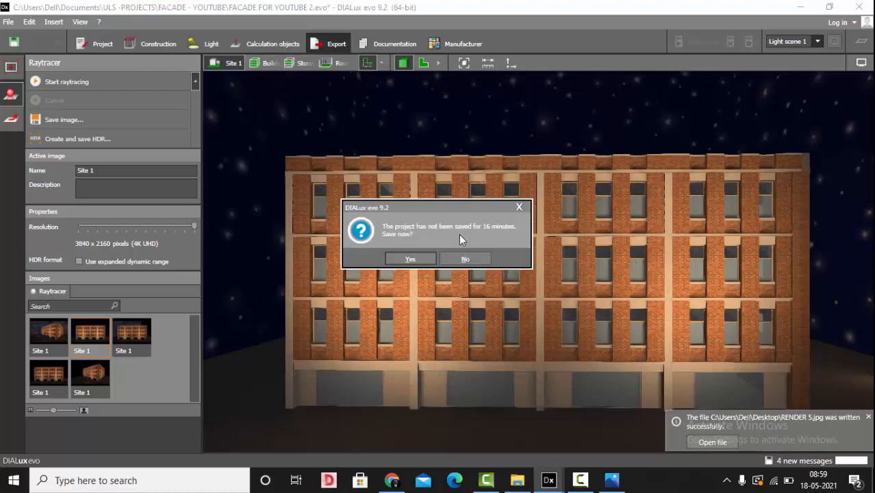
left_click(465, 259)
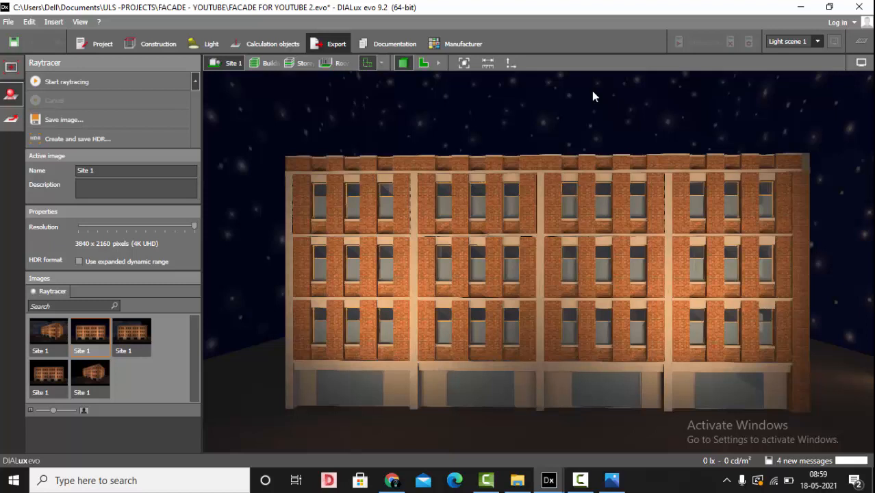
mouse_move(623, 475)
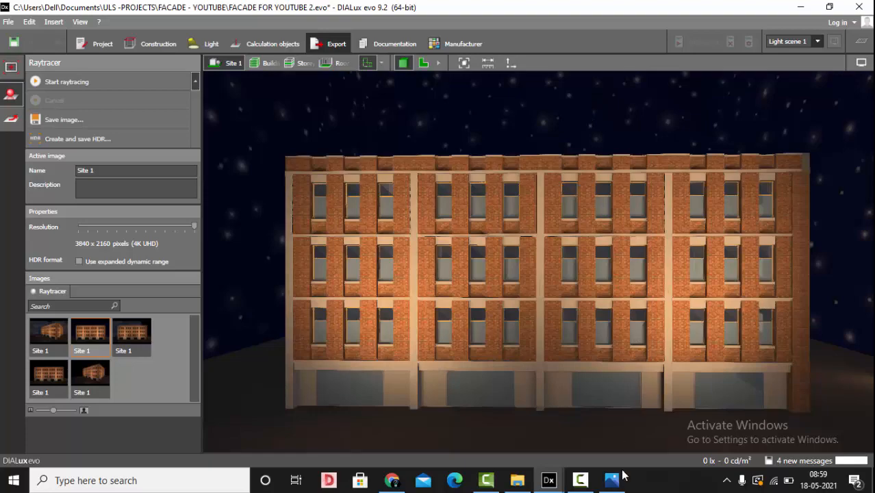